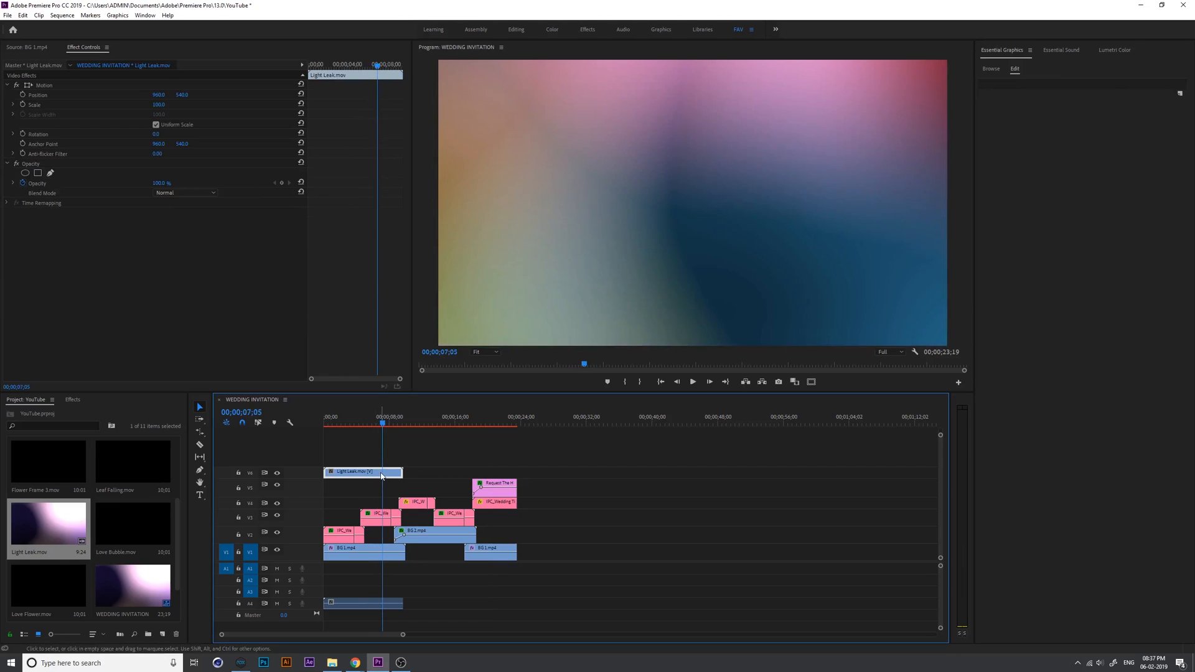
pyautogui.moveTo(381, 494)
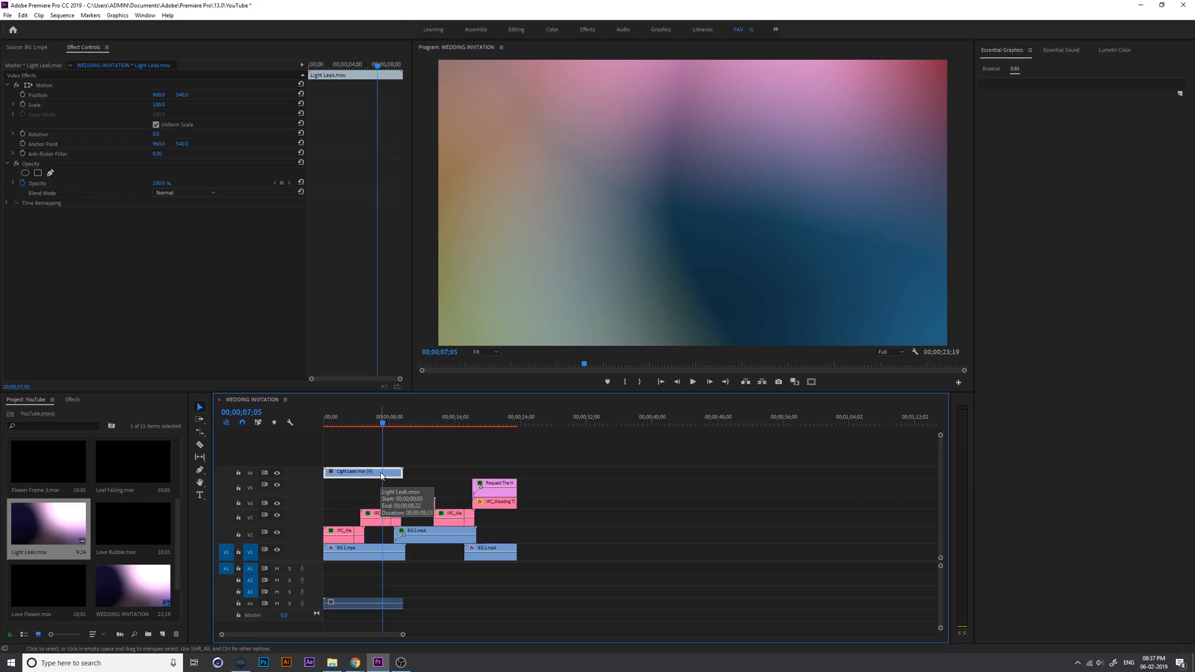
# - Set the Light Leak clip's blend mode to Screen and place a copy later along V6
pyautogui.click(369, 423)
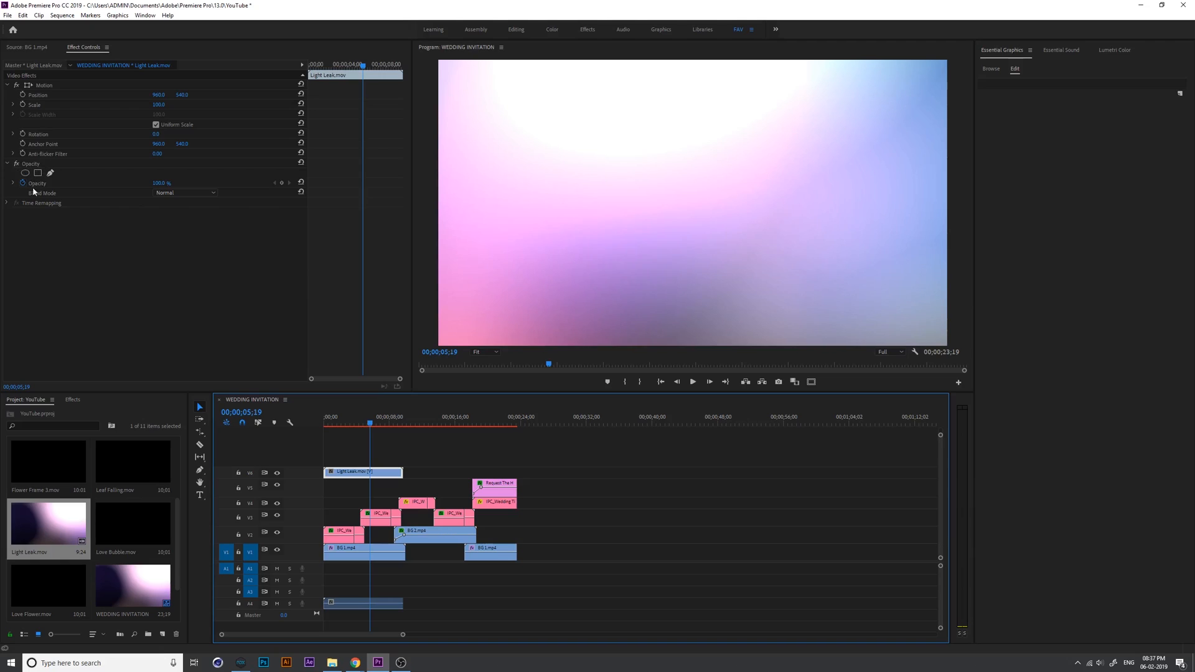
pyautogui.click(184, 191)
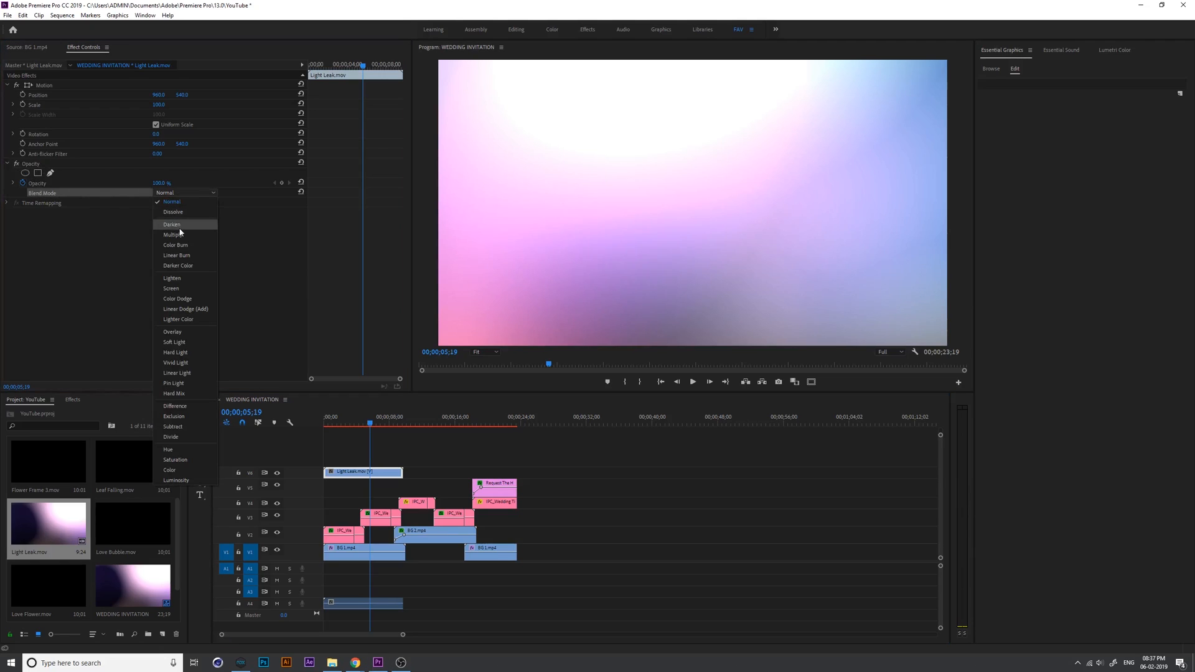
pyautogui.click(170, 287)
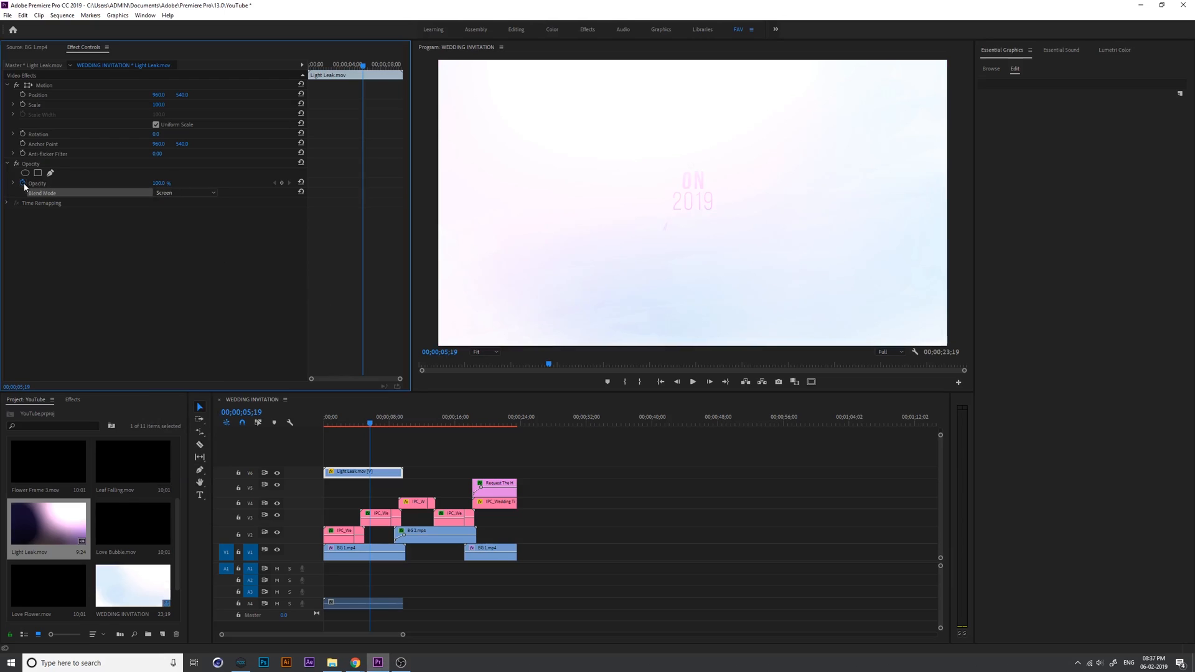
pyautogui.moveTo(164, 182); pyautogui.dragTo(160, 182)
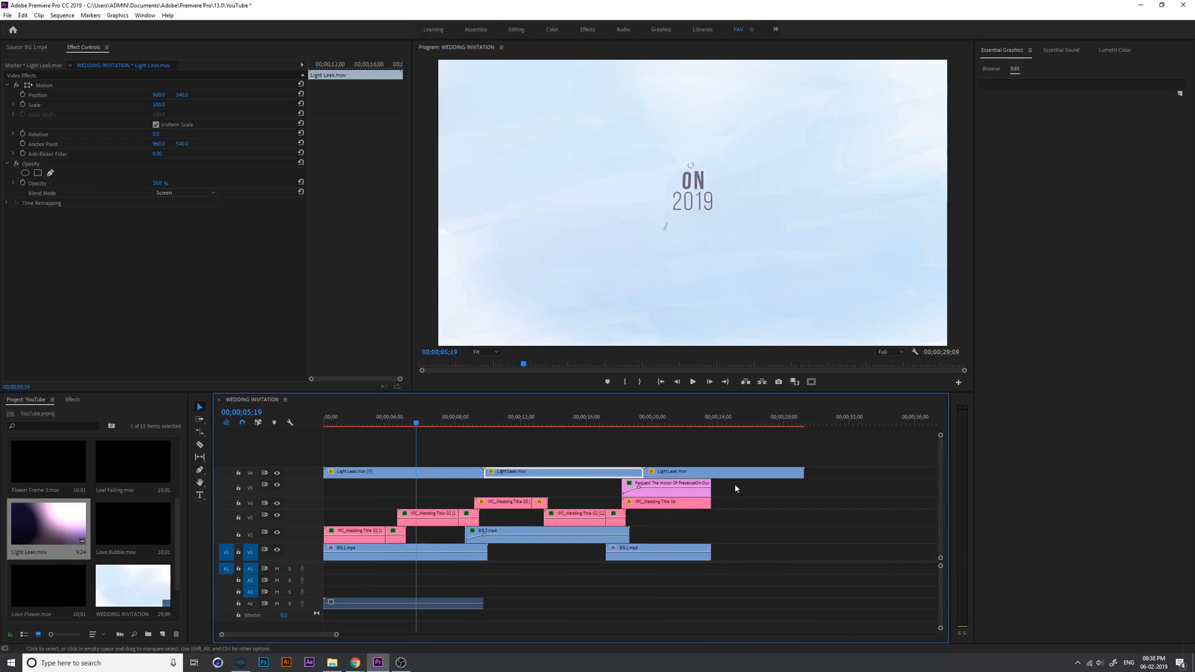
# - Place Love Bubble.mov on the track beneath the light leaks at the sequence start
pyautogui.click(644, 423)
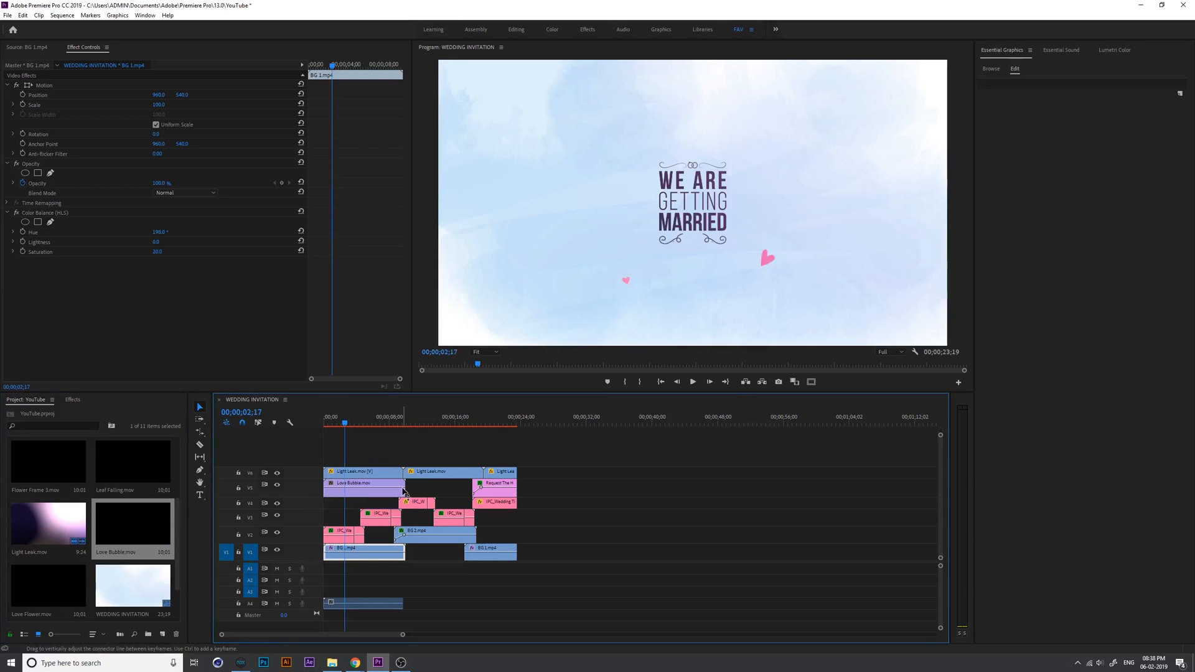
# - Copy Love Bubble.mov to around 11 seconds so hearts float over the names title
pyautogui.moveTo(405, 493); pyautogui.dragTo(400, 493)
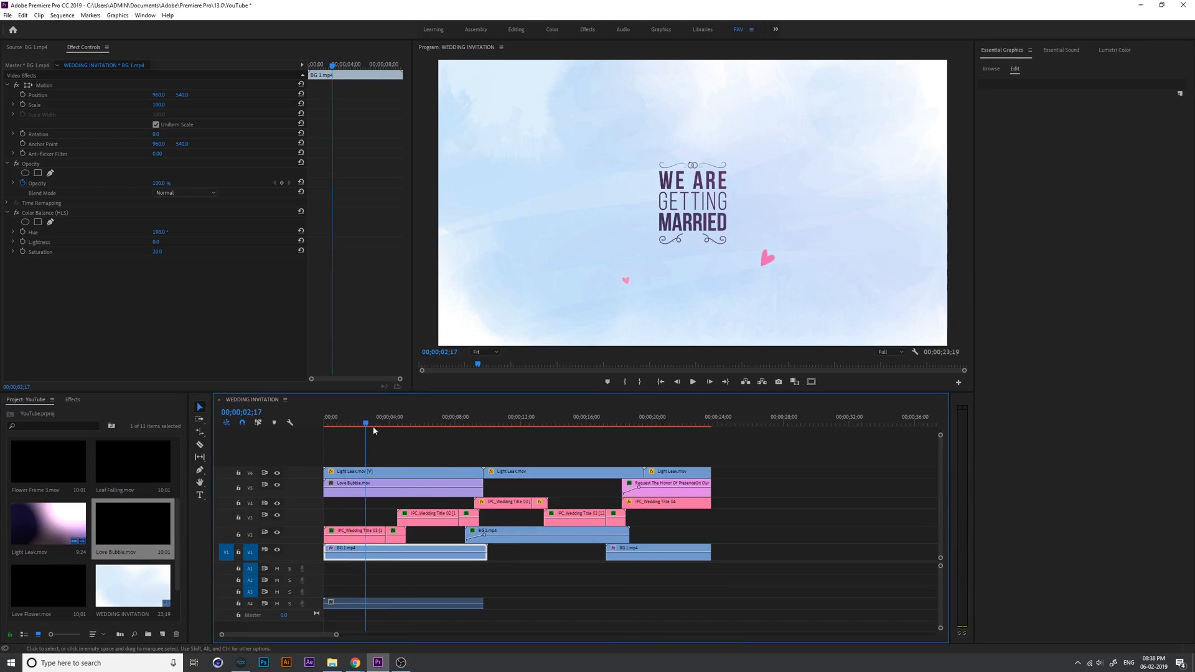
pyautogui.click(409, 424)
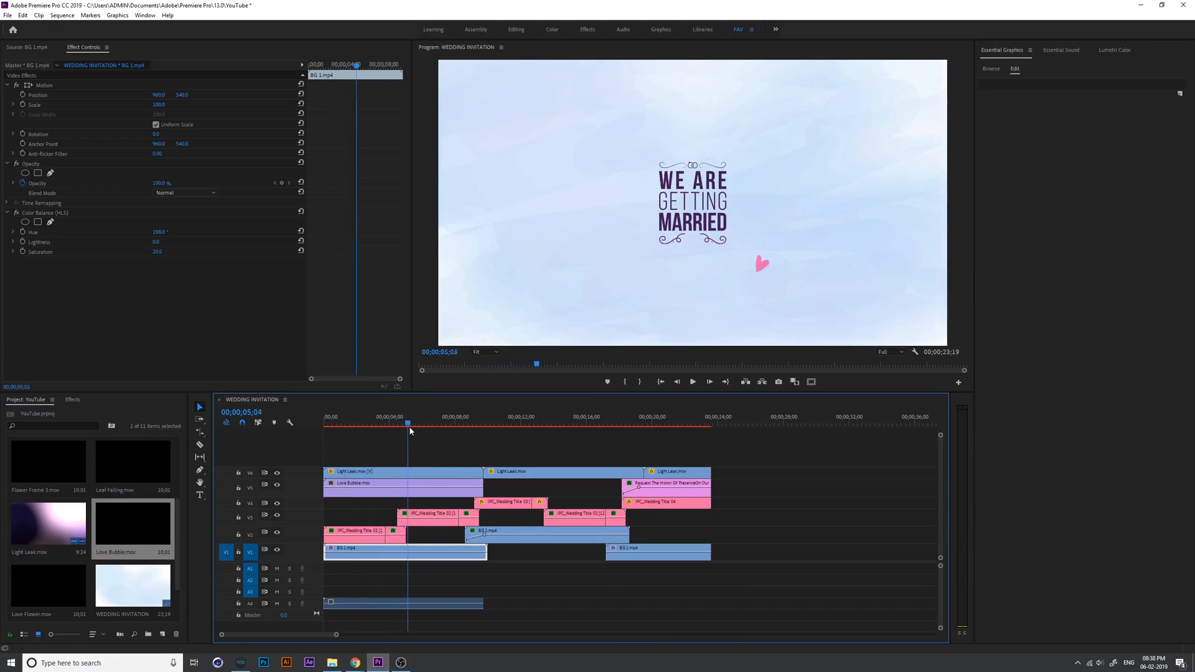
pyautogui.click(511, 423)
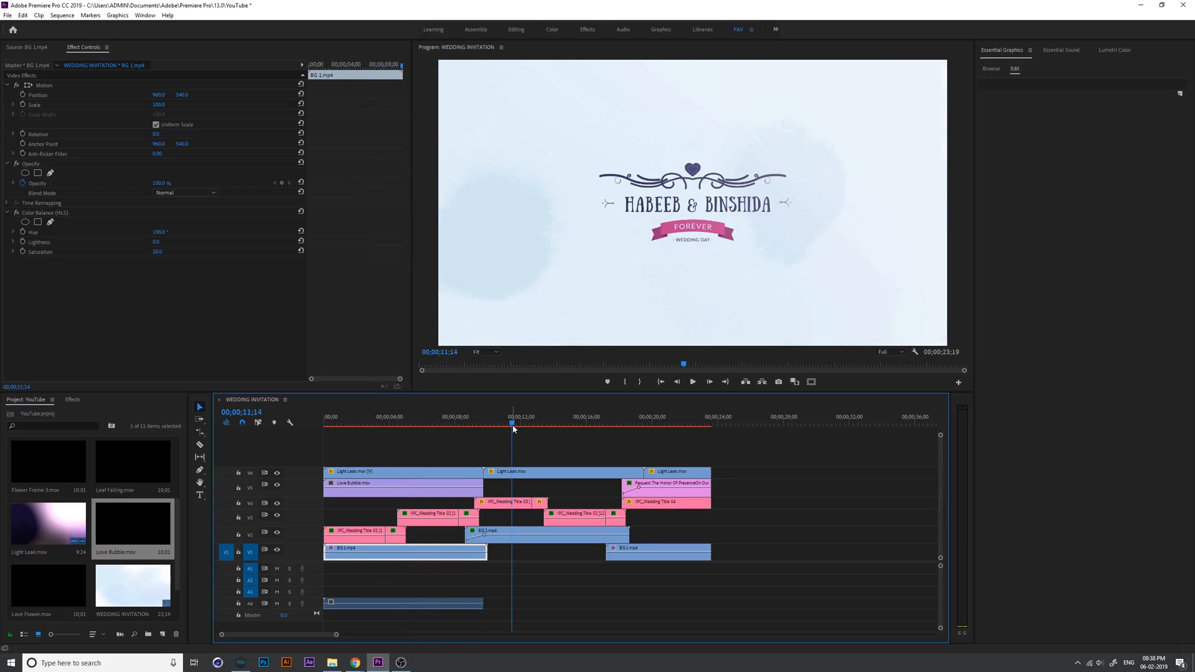
pyautogui.moveTo(470, 483); pyautogui.dragTo(531, 485)
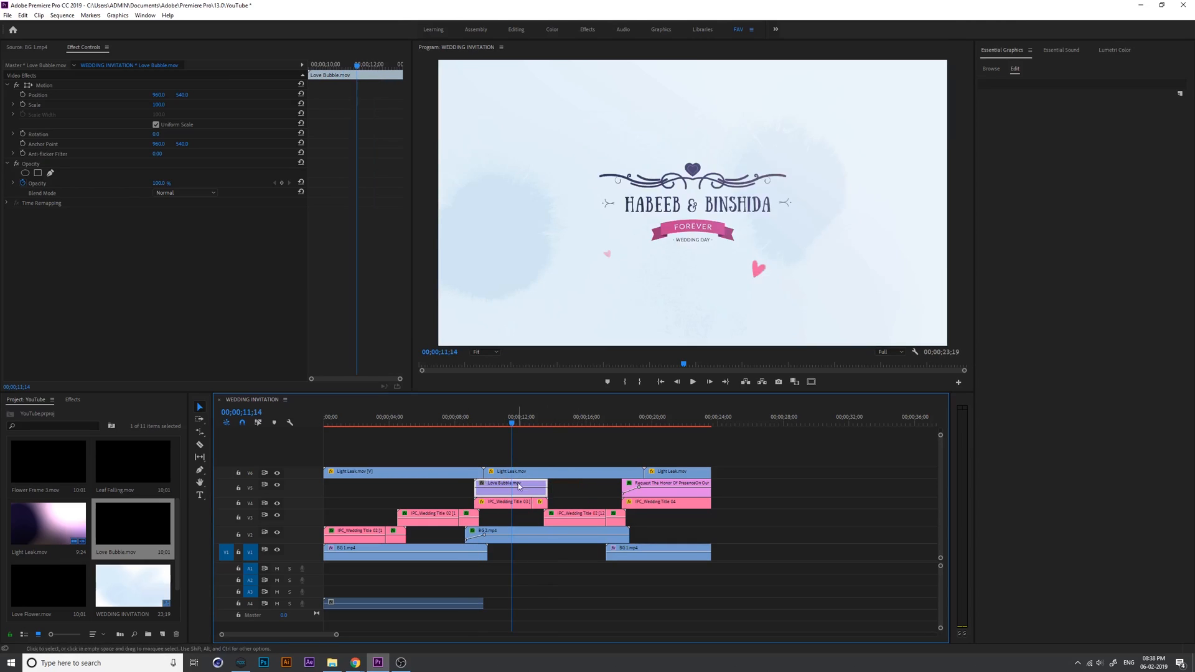
# - Place Leaf Falling.mov on its own track at the sequence start after previewing the titles
pyautogui.click(524, 423)
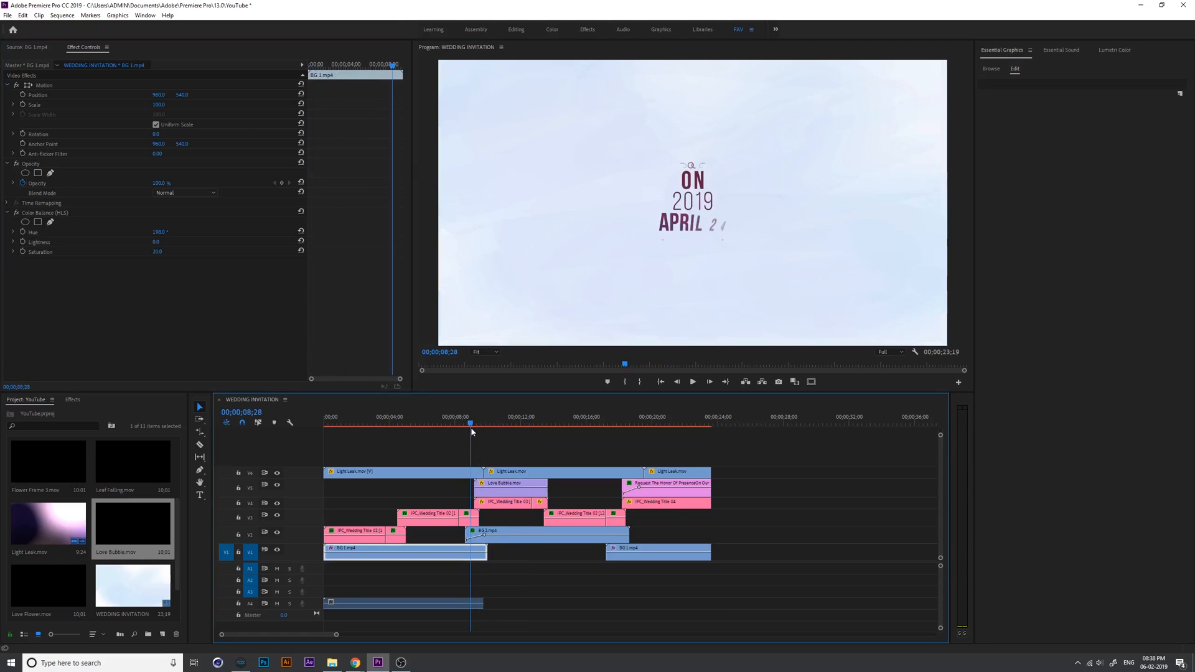
pyautogui.click(490, 417)
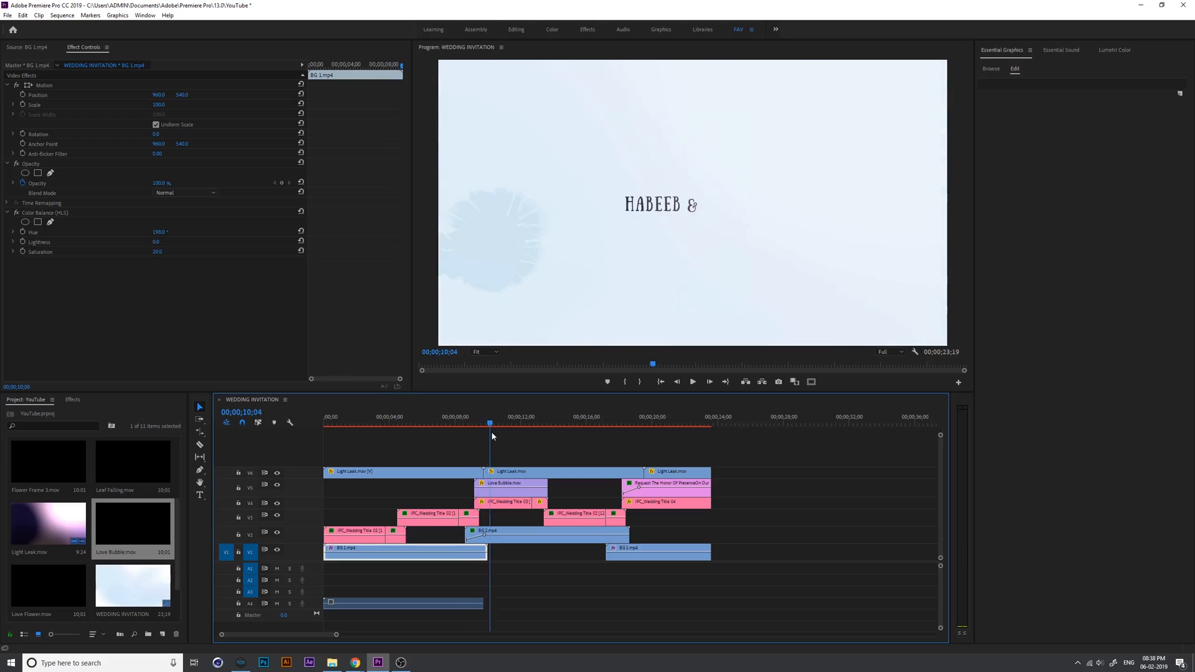
pyautogui.click(506, 423)
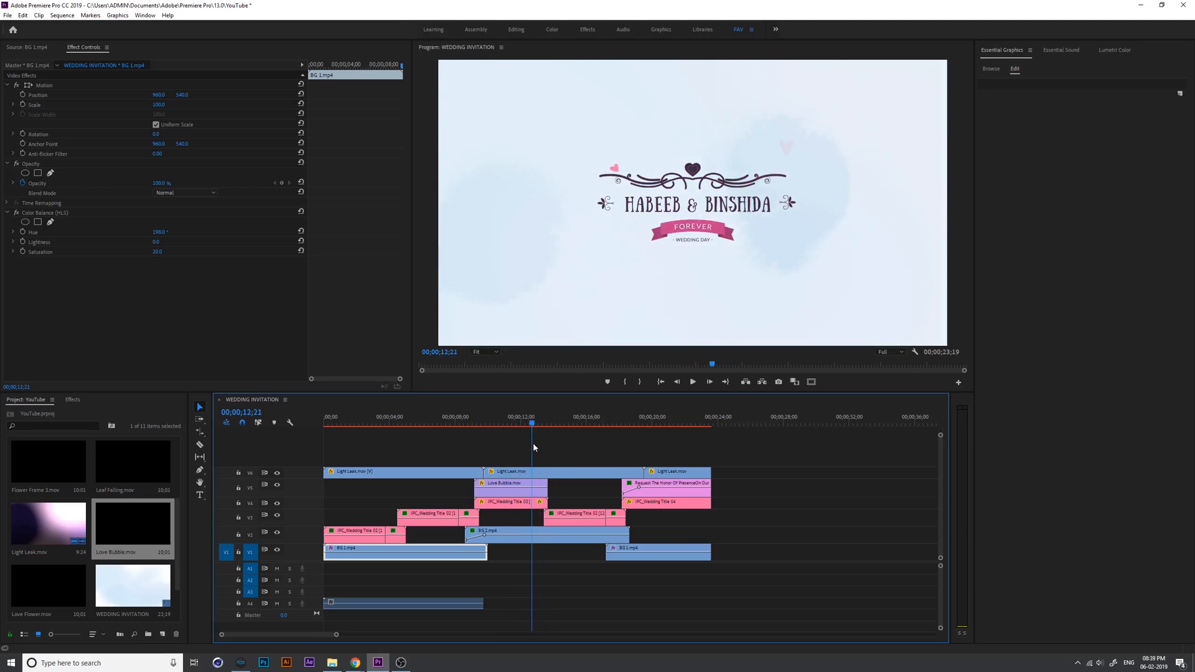
pyautogui.click(132, 463)
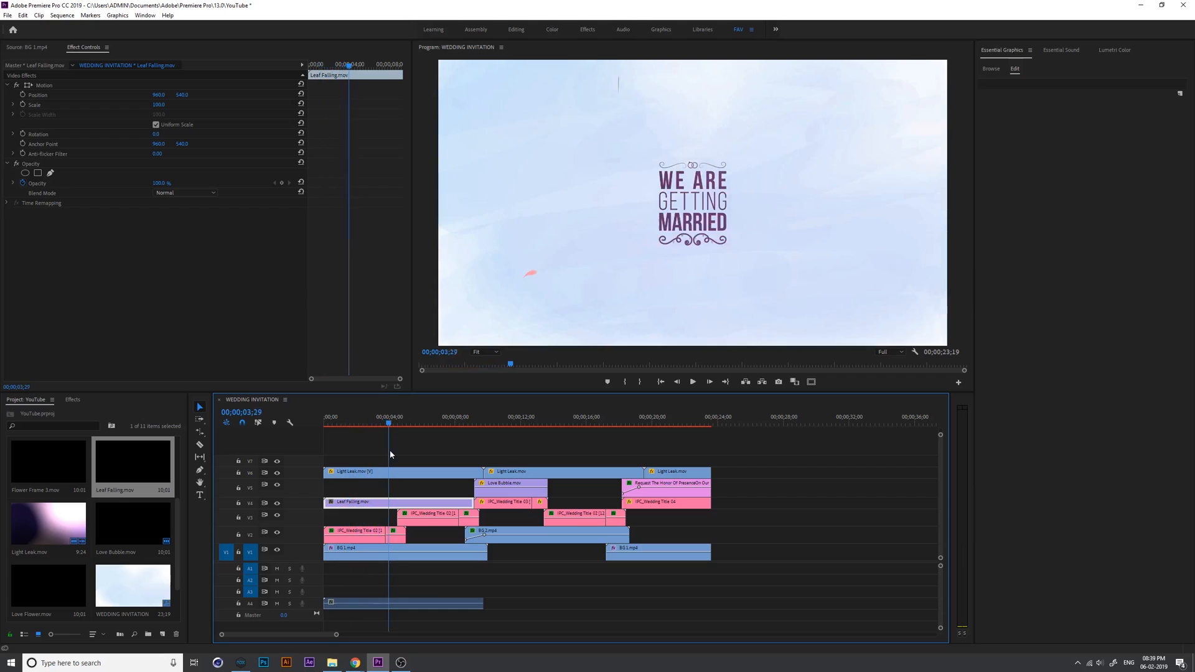
# - Trim the end of Leaf Falling.mov to about 00;00;07;06, during the date title
pyautogui.moveTo(387, 424); pyautogui.dragTo(420, 423)
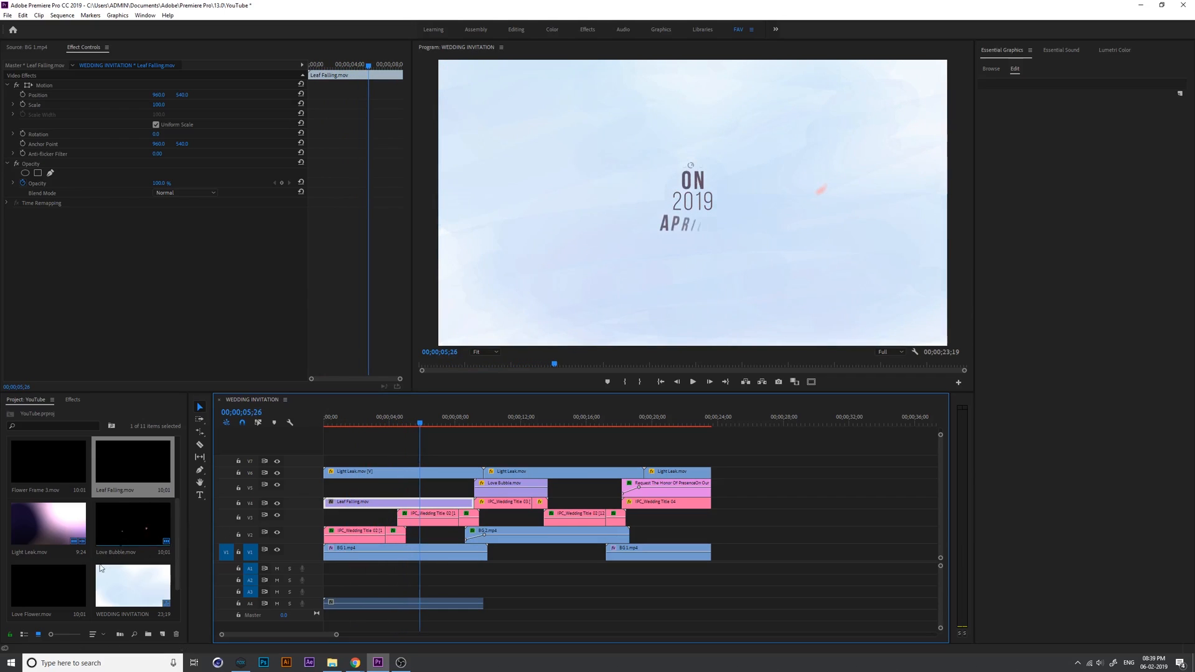
pyautogui.scroll(-3)
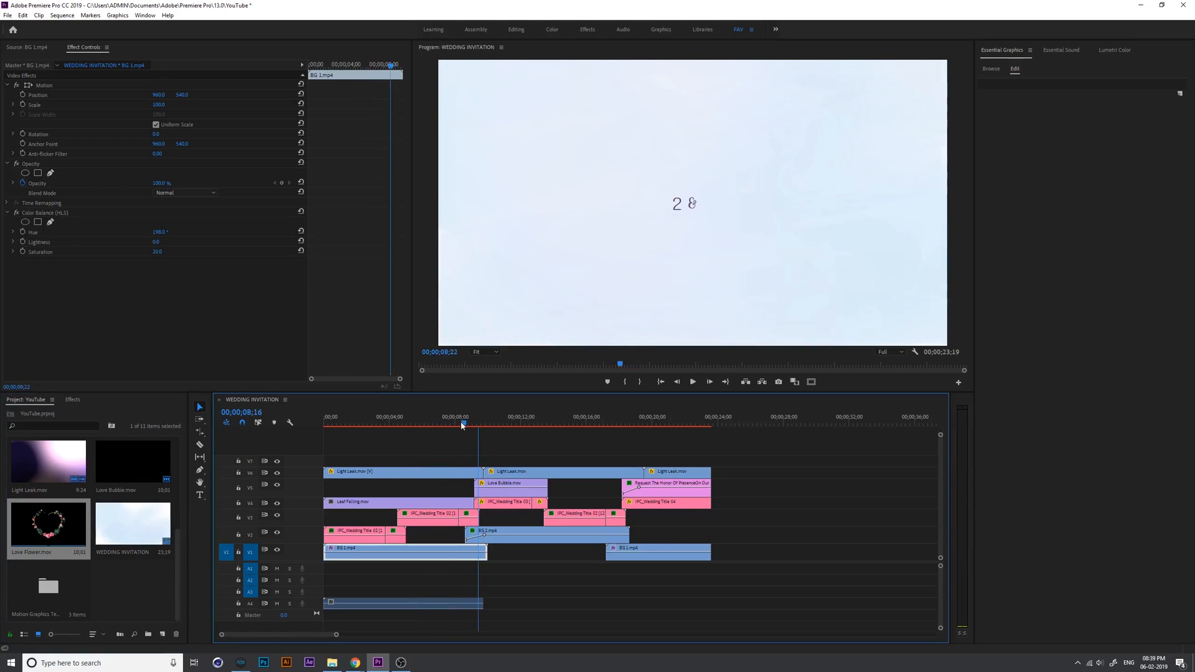
pyautogui.click(447, 424)
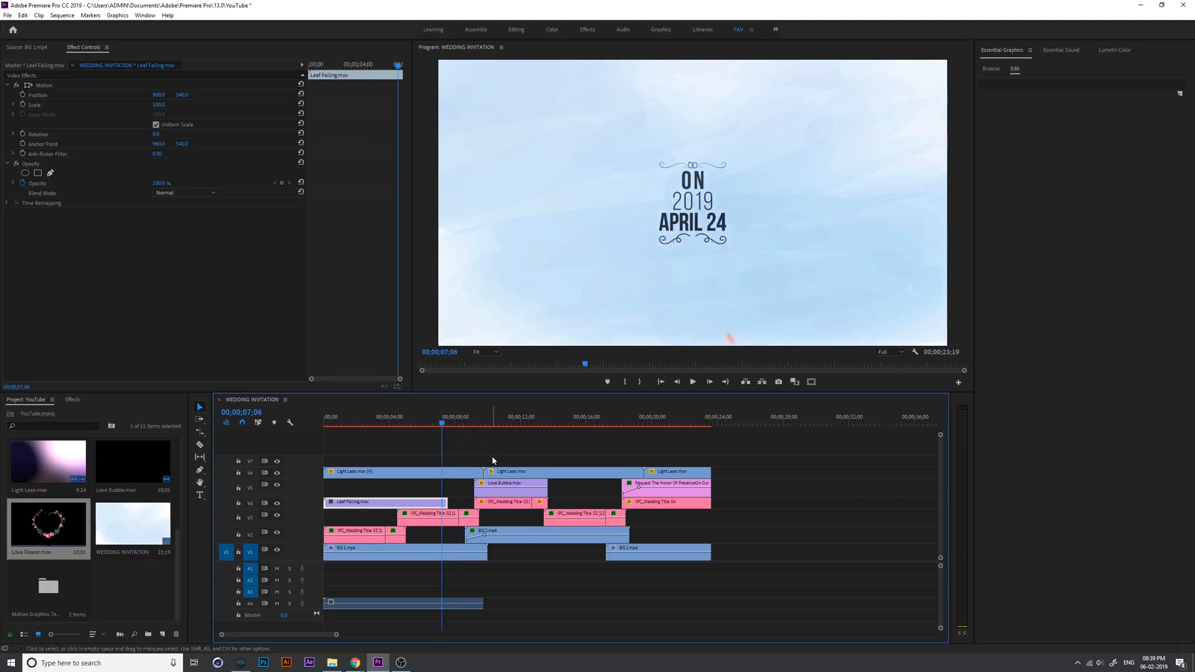
# - Place Love Flower.mov on the top free track starting just before the April 24 date title
pyautogui.click(564, 472)
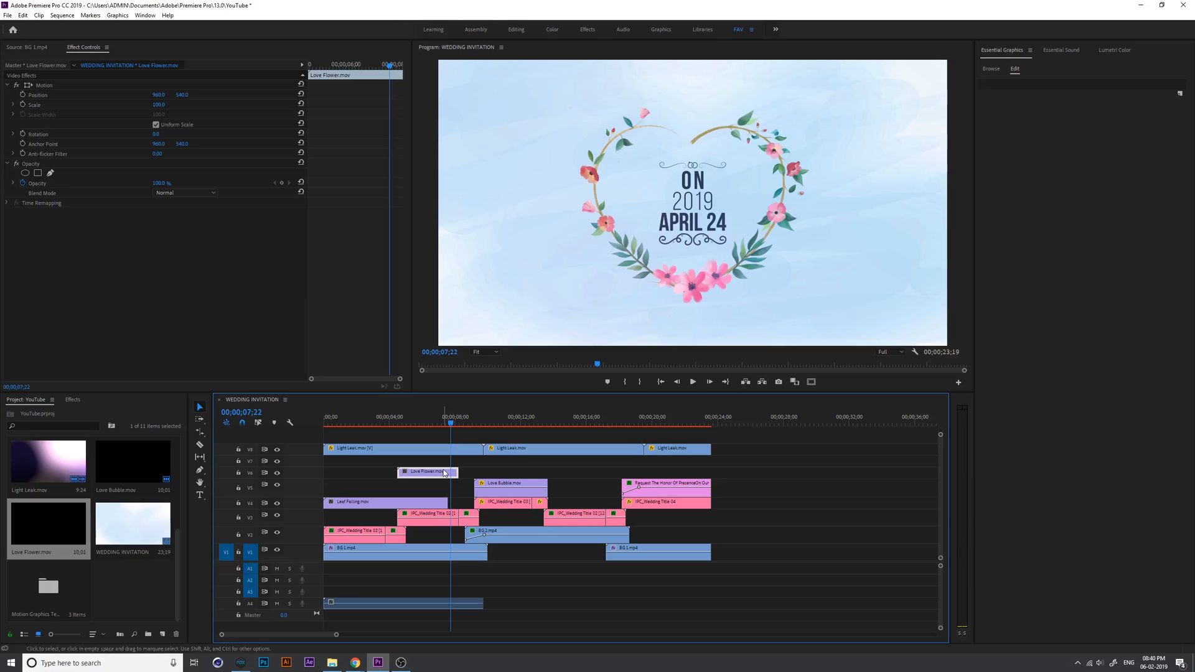
# - Copy Love Flower.mov after the original with Reverse Speed so the wreath animates back out
pyautogui.moveTo(428, 470); pyautogui.dragTo(478, 477)
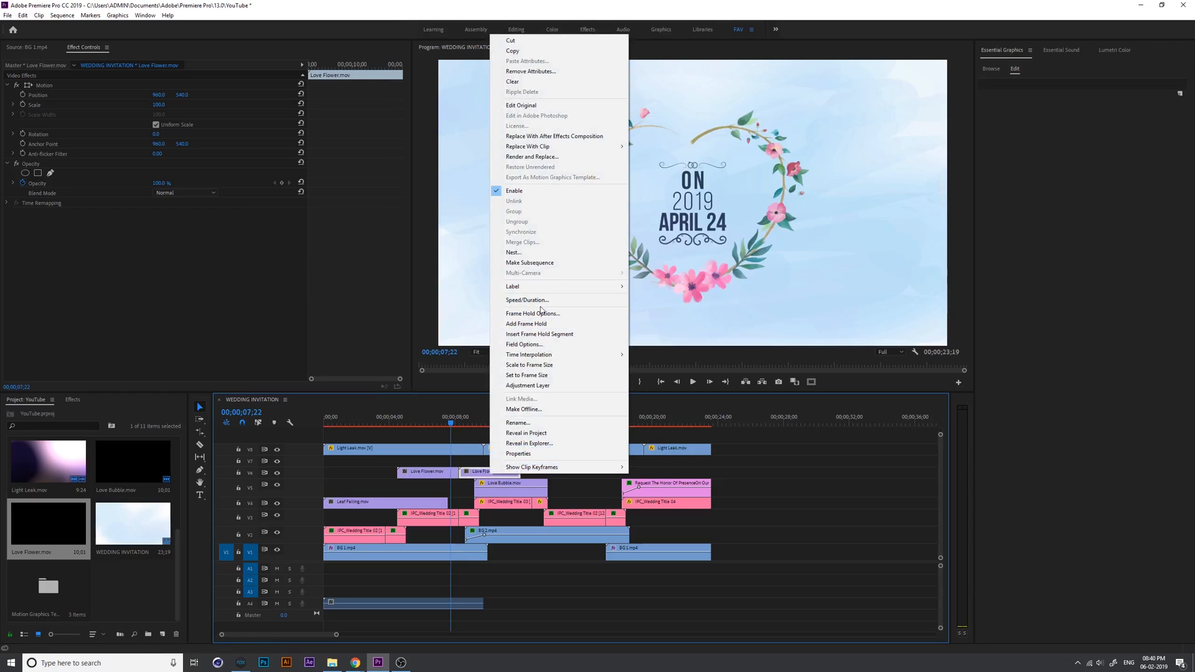
pyautogui.click(526, 300)
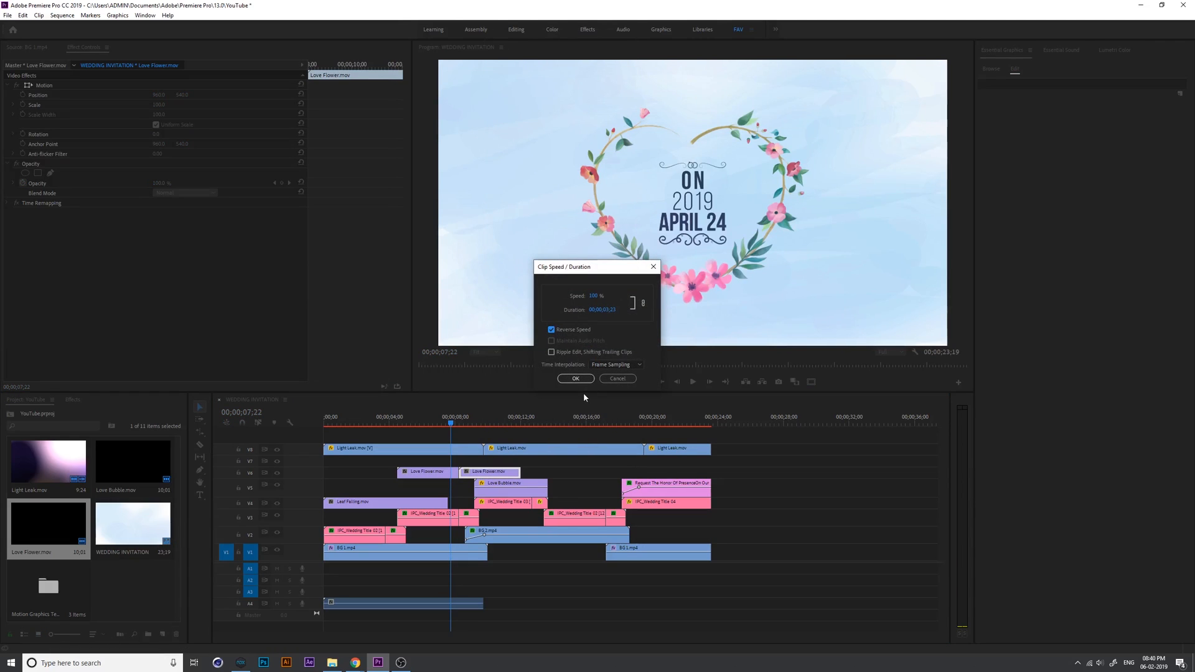
pyautogui.click(575, 378)
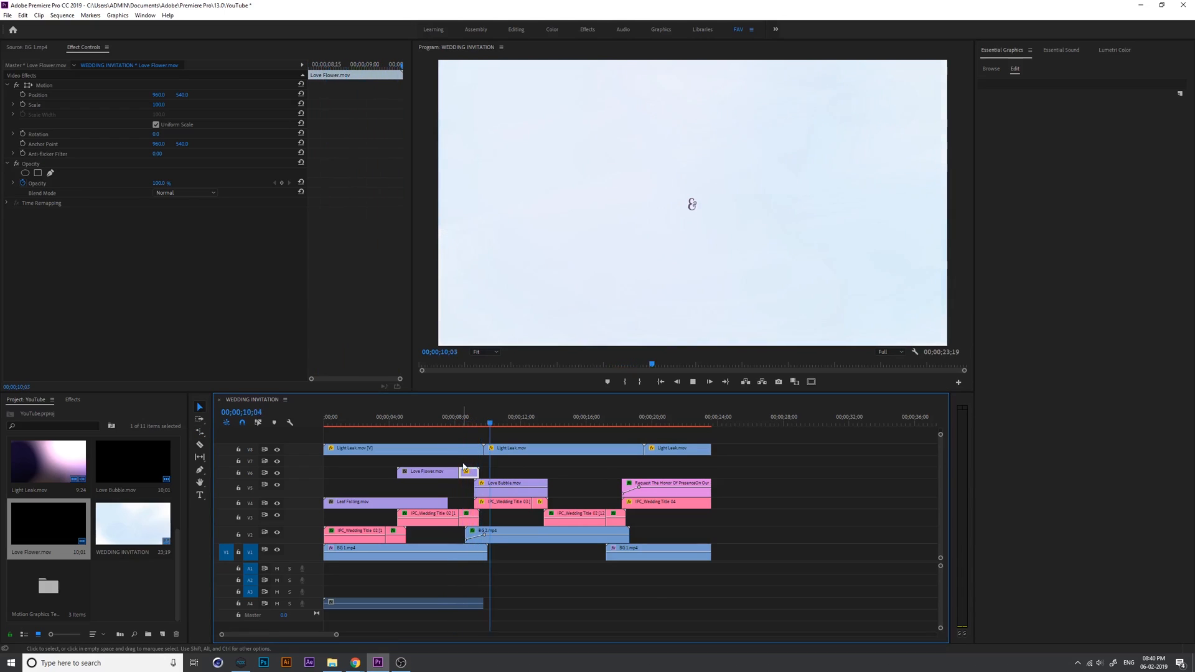
pyautogui.press('ctrl+s')
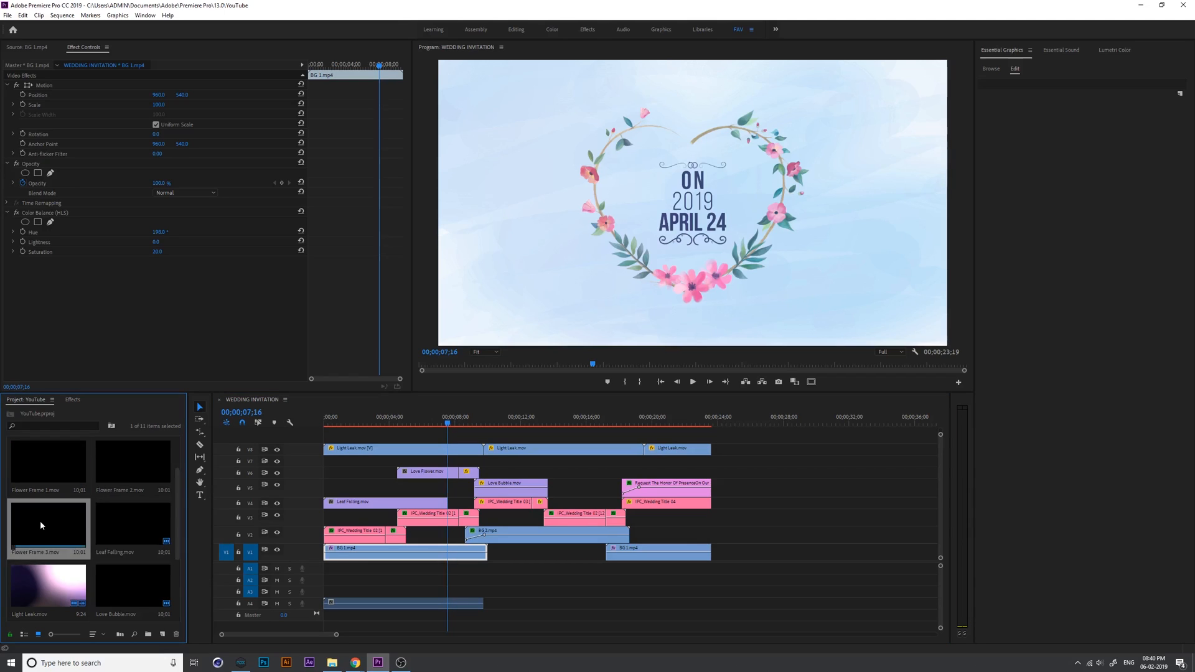
# - Place Flower Frame 2.mov at the sequence start and begin placing a copy after it
pyautogui.click(457, 427)
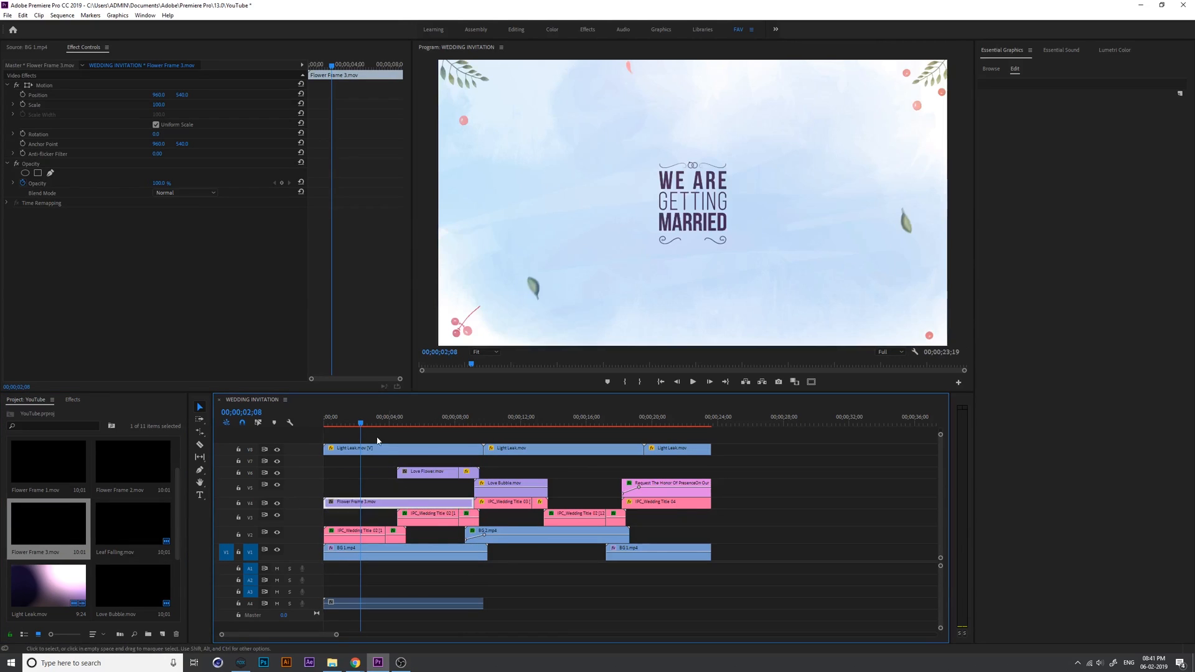
pyautogui.click(385, 417)
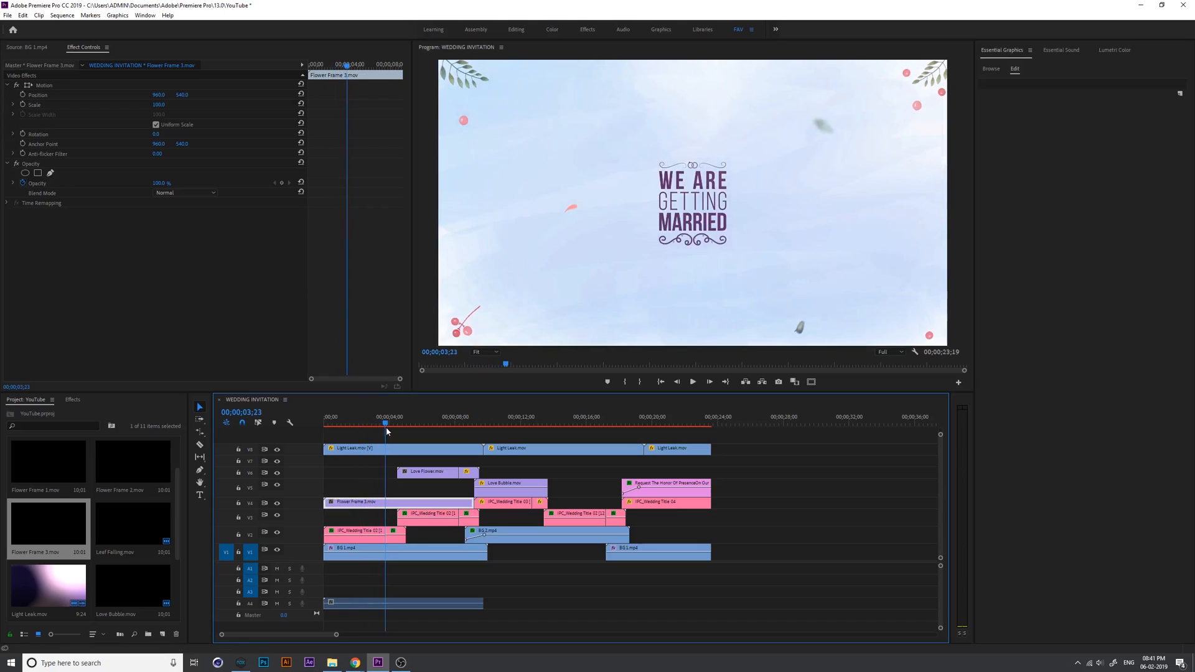
pyautogui.click(391, 426)
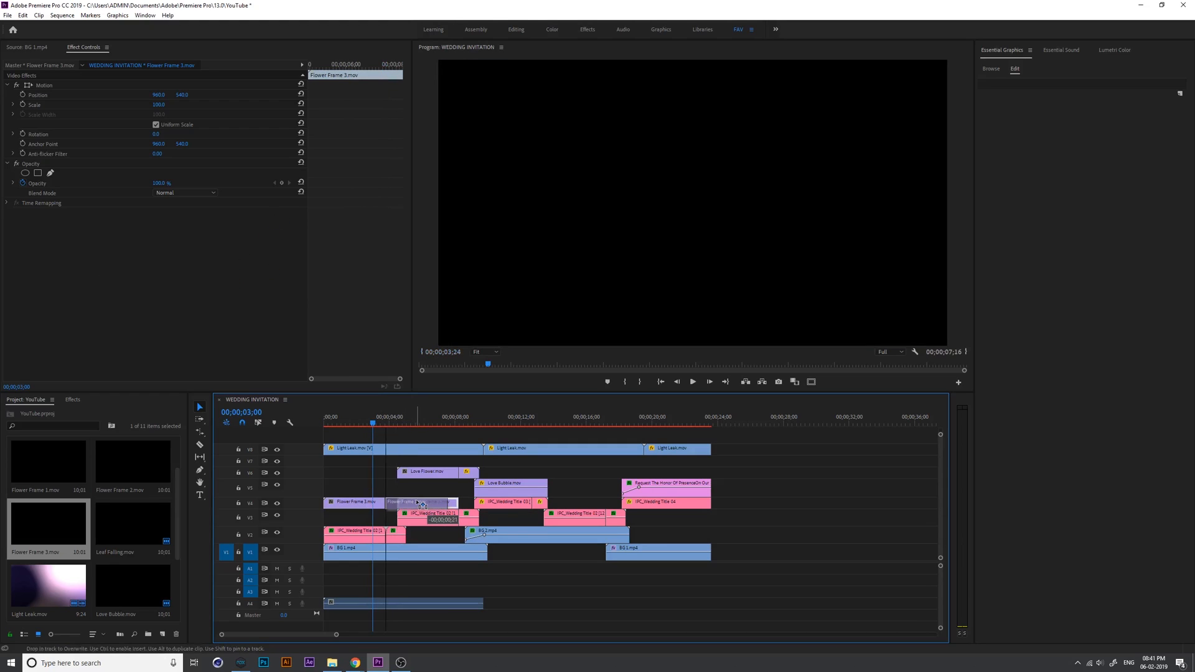
pyautogui.rightClick(416, 502)
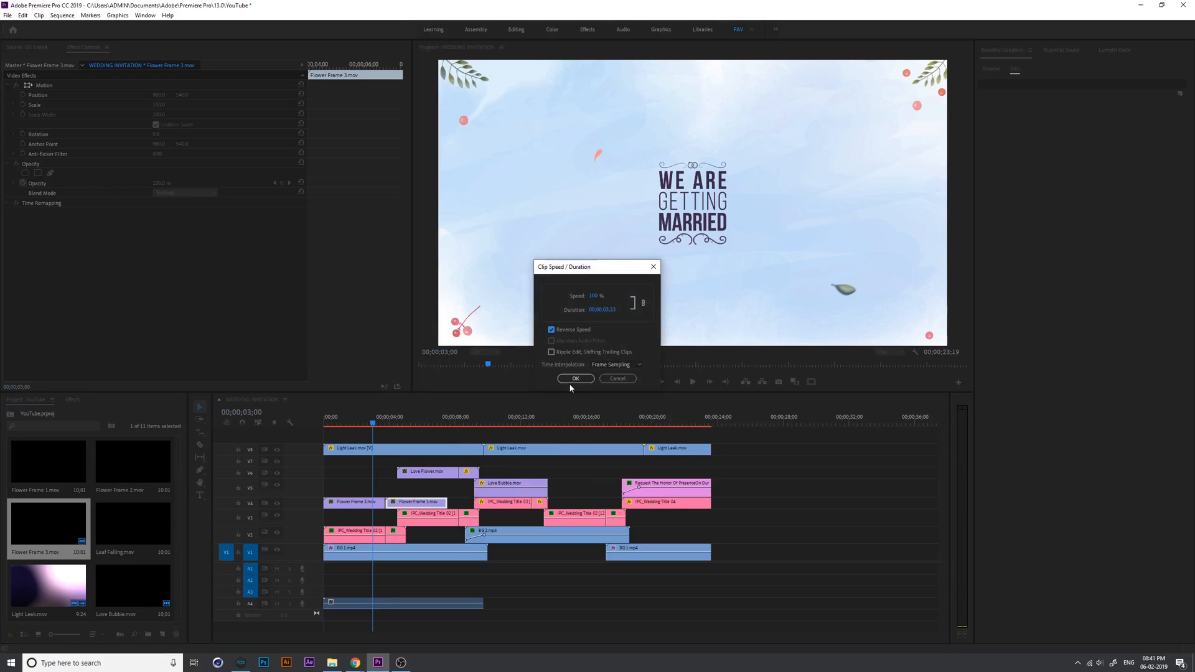
pyautogui.click(575, 379)
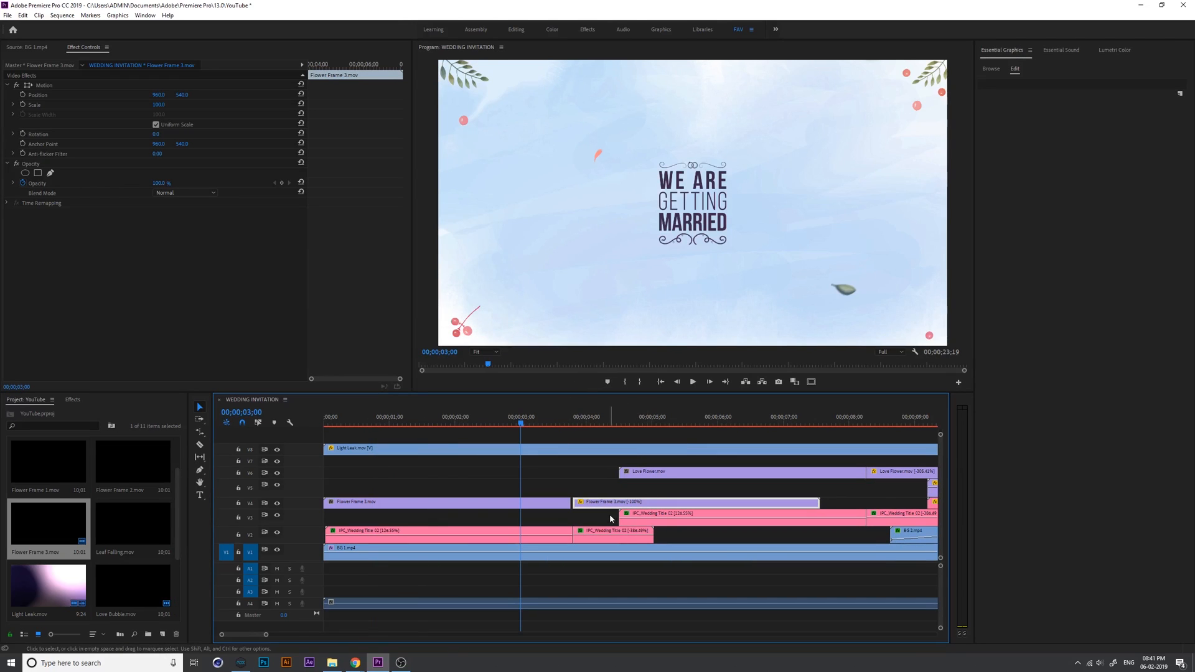
pyautogui.click(693, 502)
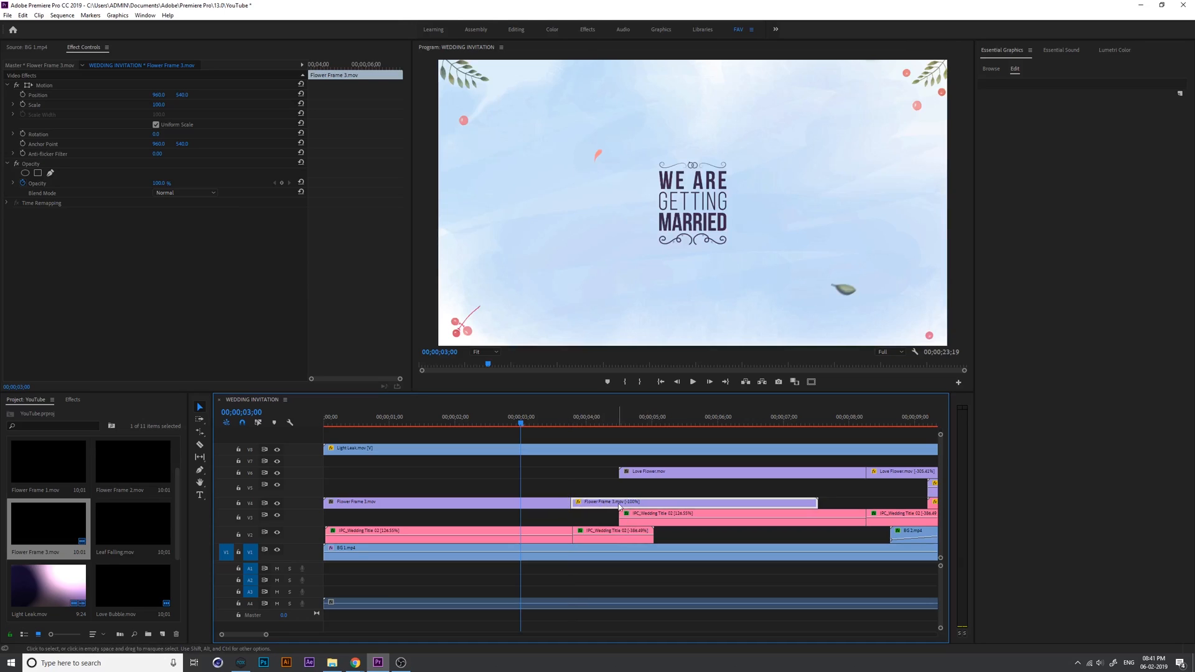
pyautogui.moveTo(814, 502)
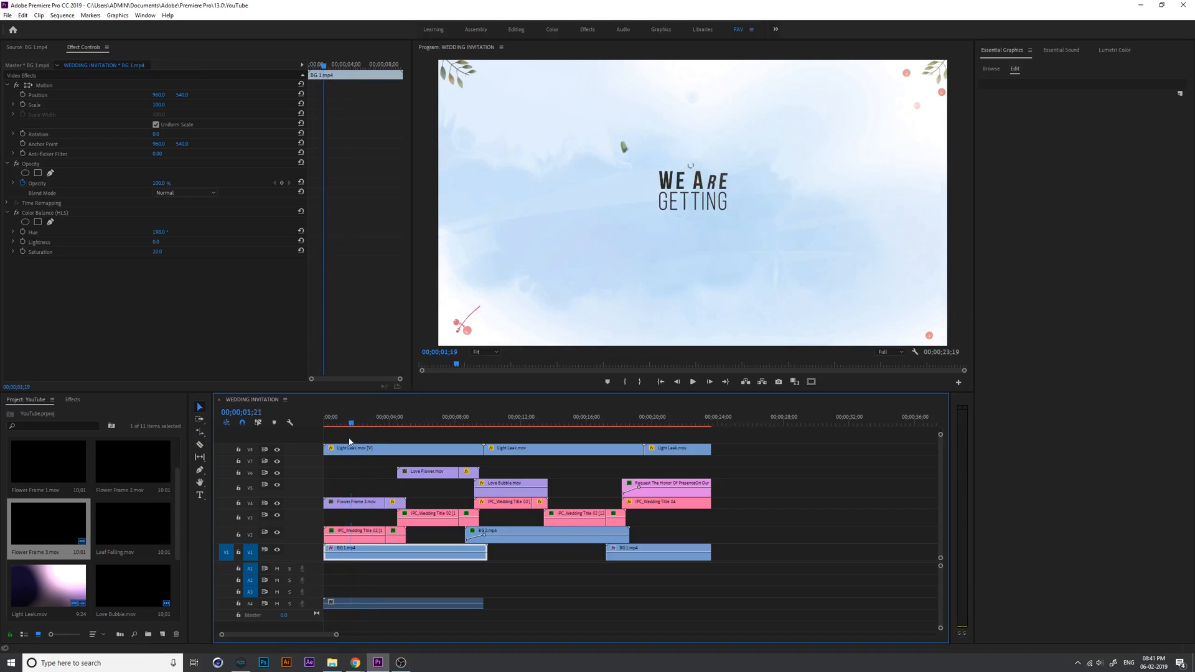
pyautogui.click(379, 450)
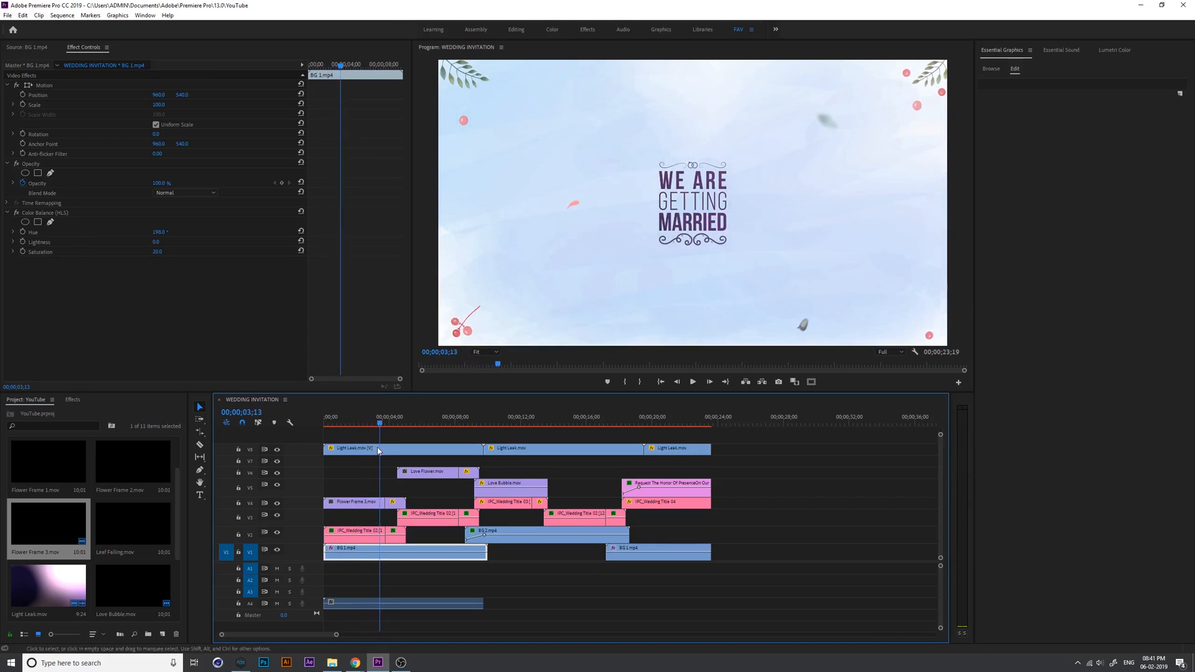
pyautogui.click(396, 417)
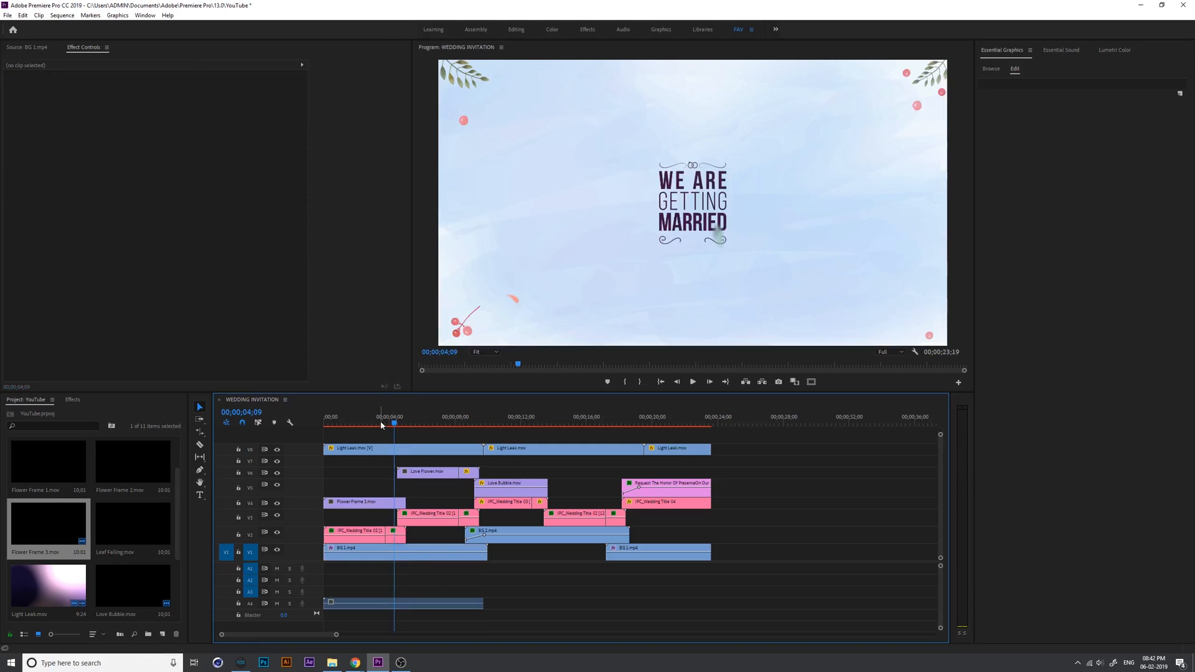
# - Extend Flower Frame 3.mov past the names title to about ten seconds on a higher track
pyautogui.click(404, 548)
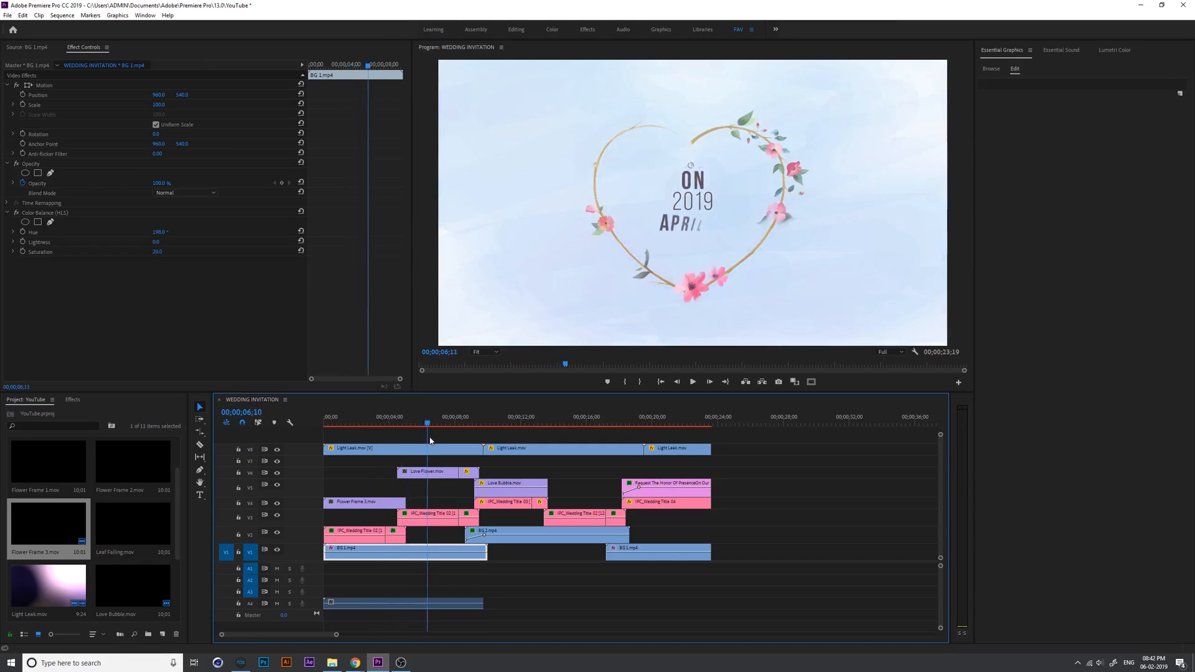
pyautogui.click(469, 423)
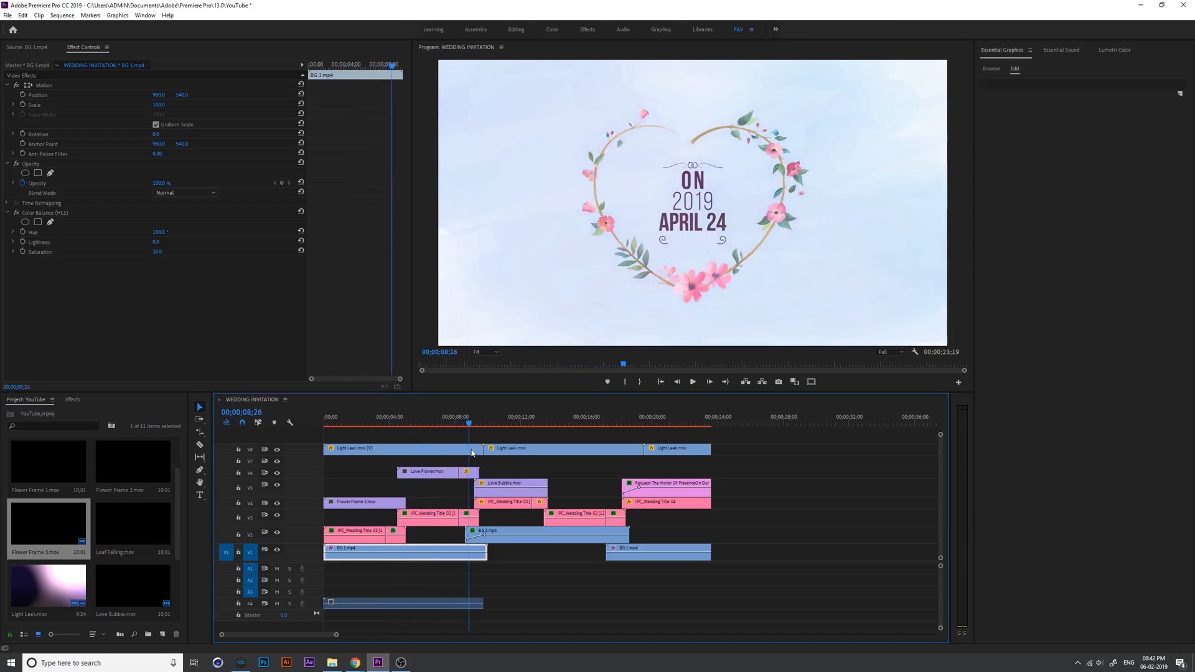
pyautogui.click(491, 417)
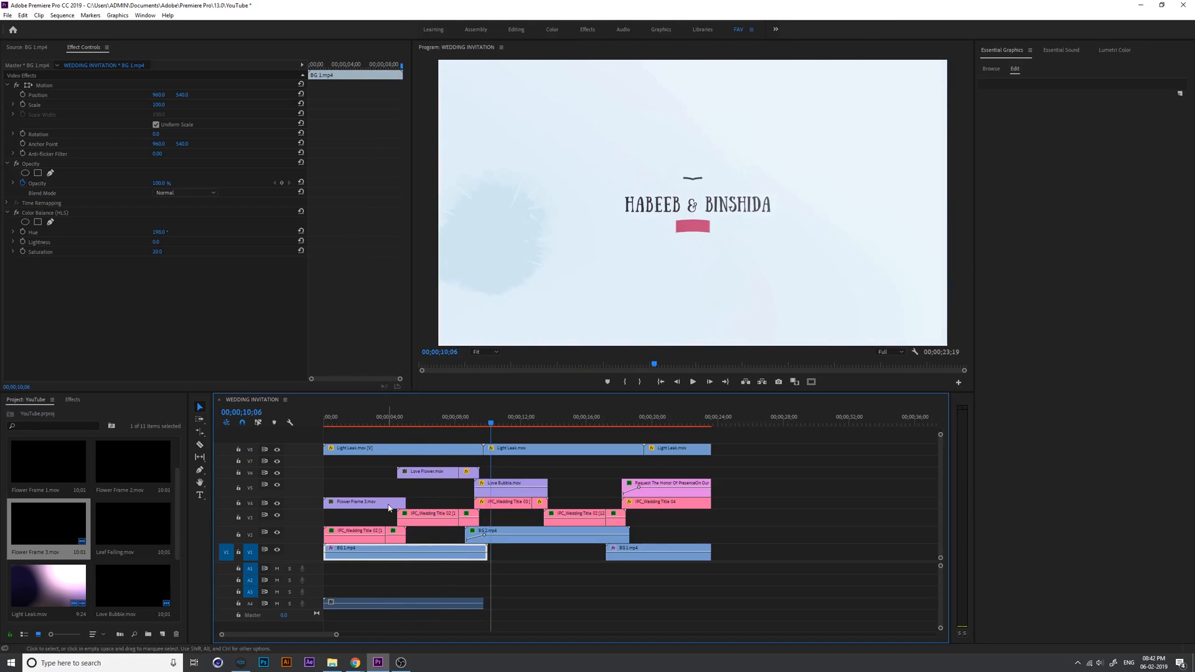
pyautogui.moveTo(406, 502); pyautogui.dragTo(470, 502)
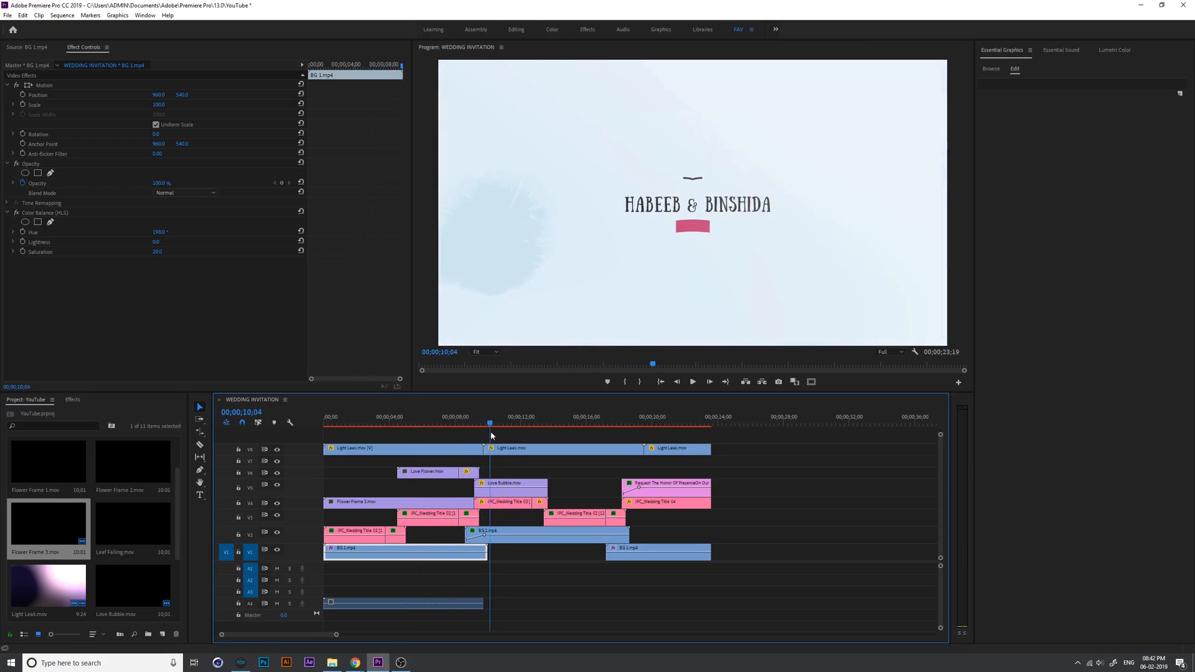
pyautogui.click(473, 423)
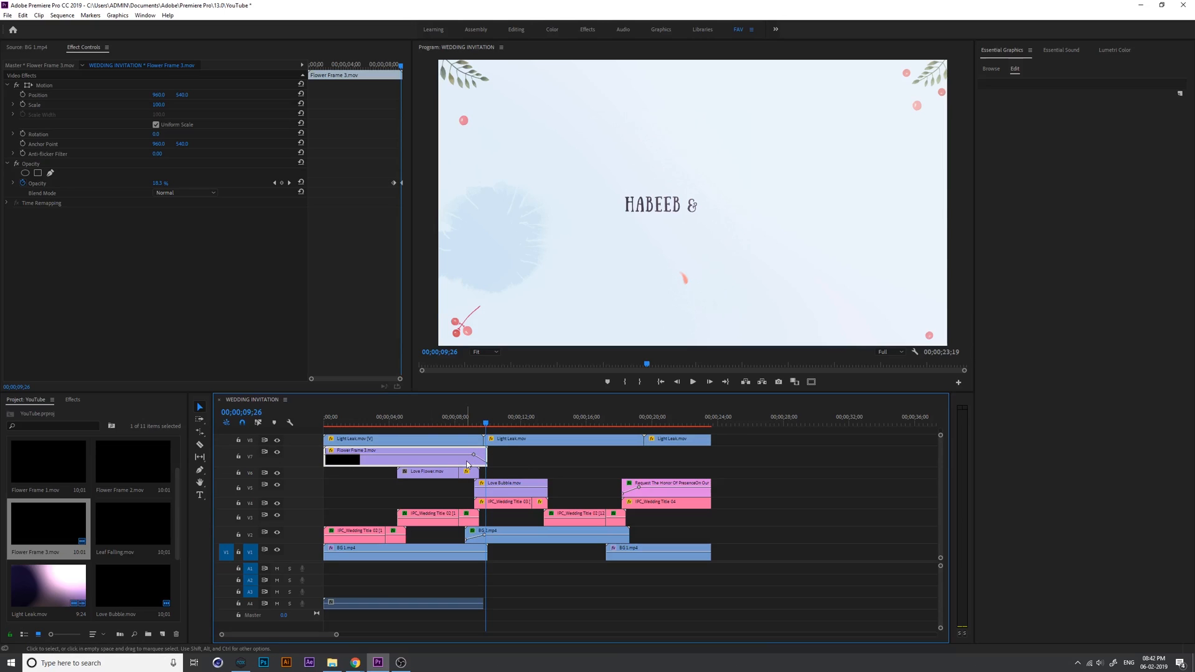
# - Keyframe Flower Frame 3 to 0% opacity where it vanishes, ready for Flower Frame 2 after it
pyautogui.click(466, 423)
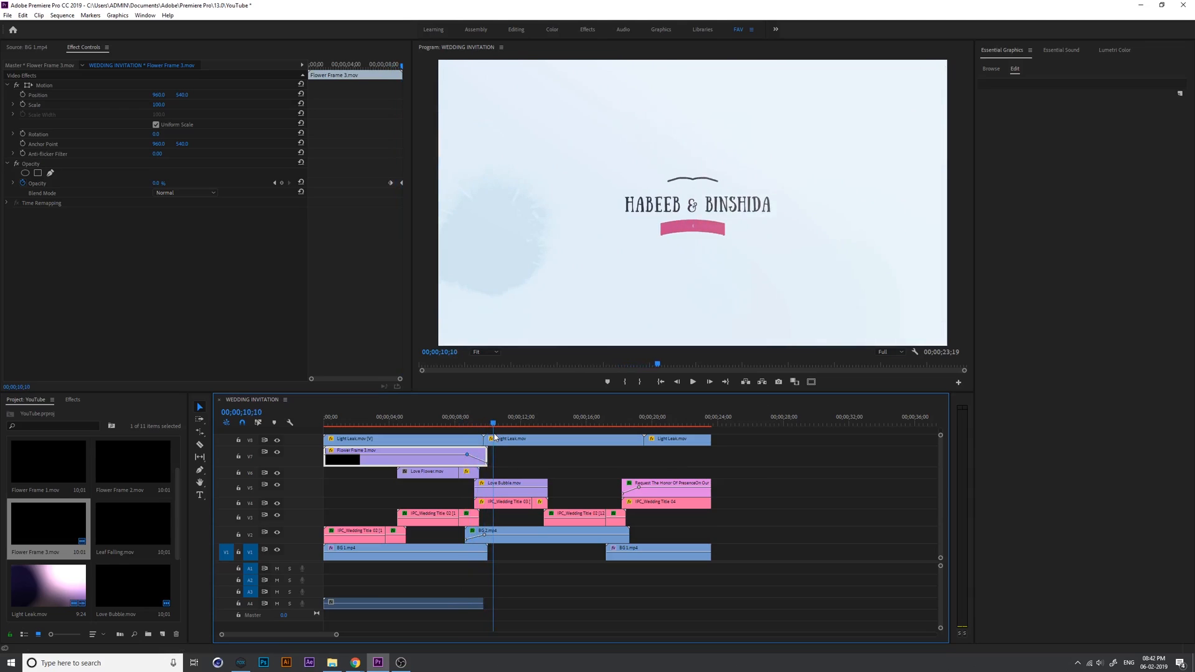
pyautogui.press('ctrl+s')
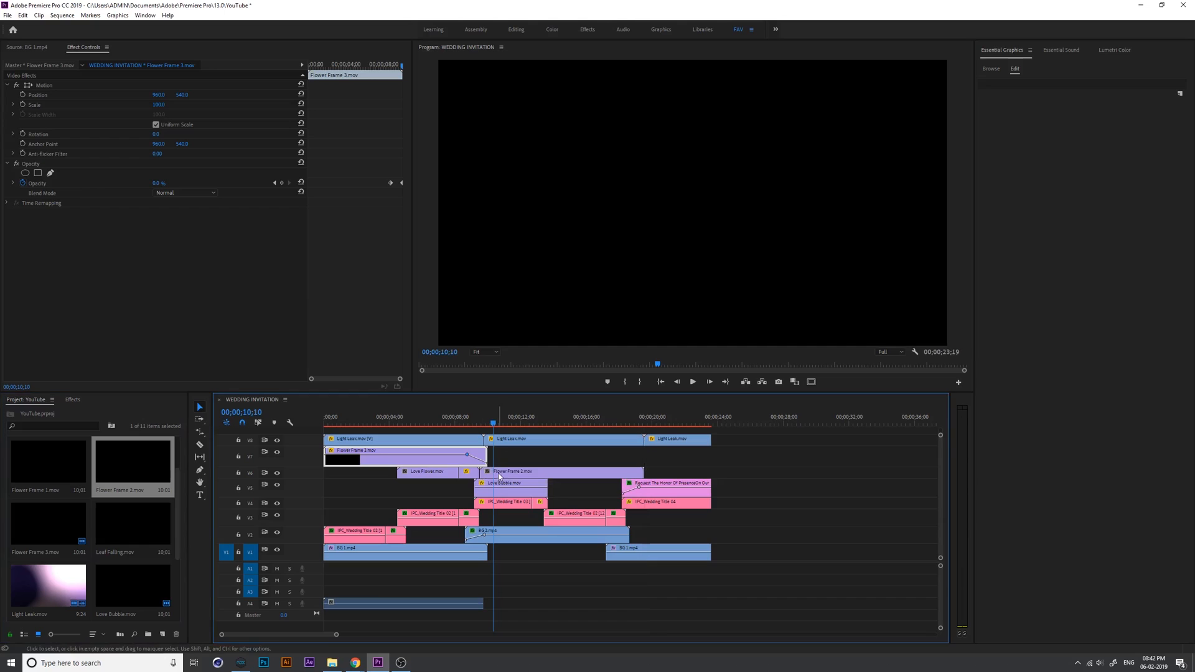
# - Preview the flower frame over the names and invitation titles, then add a second Flower Frame 2 clip on V6
pyautogui.click(481, 417)
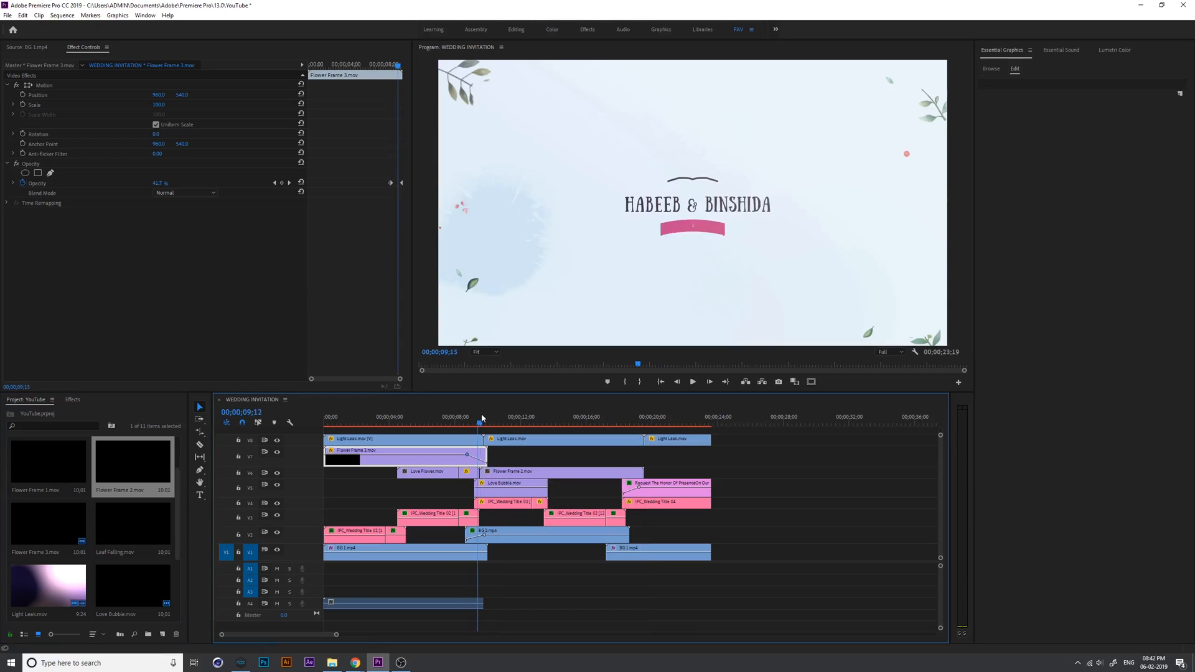
pyautogui.click(518, 424)
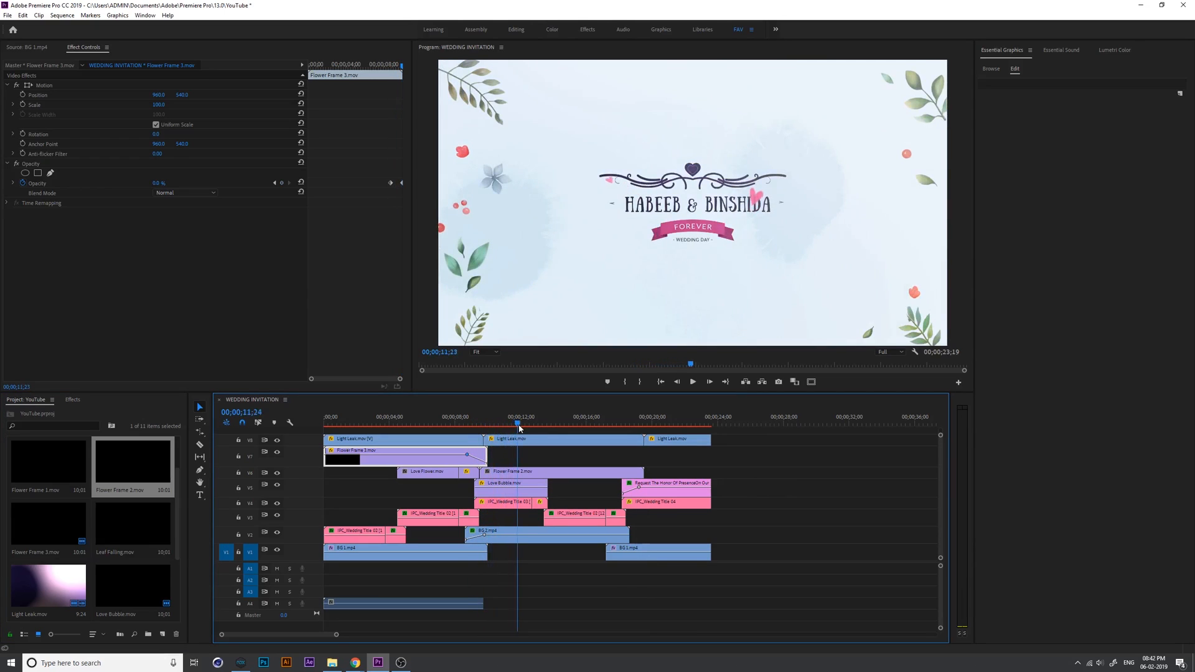
pyautogui.click(599, 423)
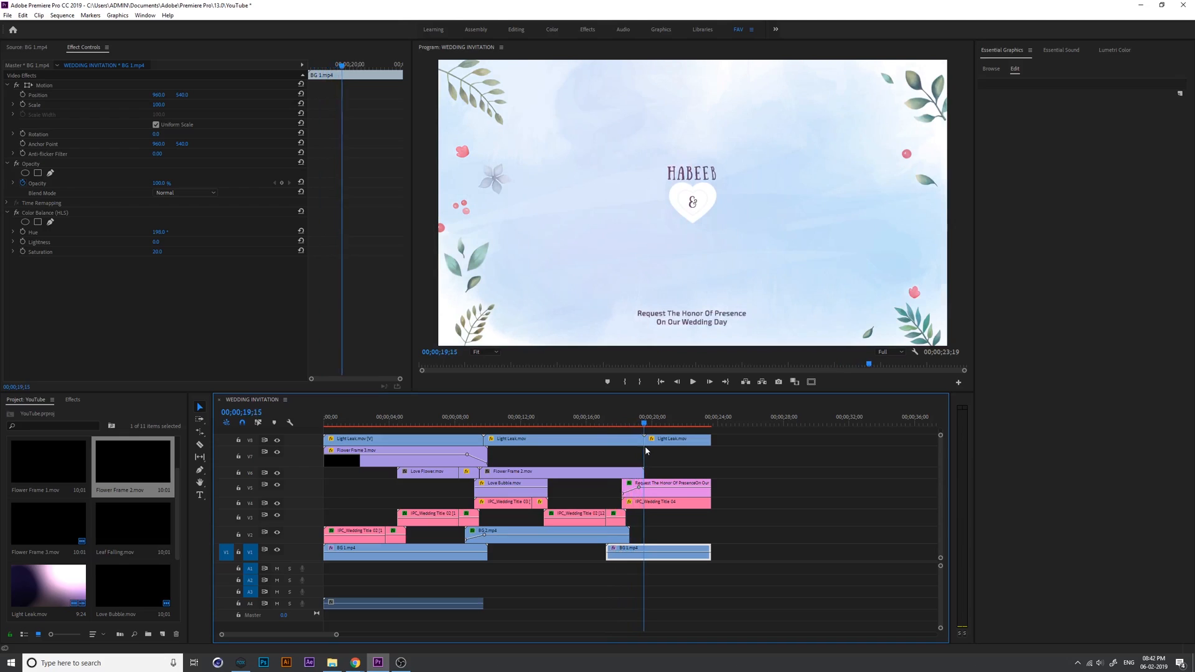
pyautogui.click(610, 419)
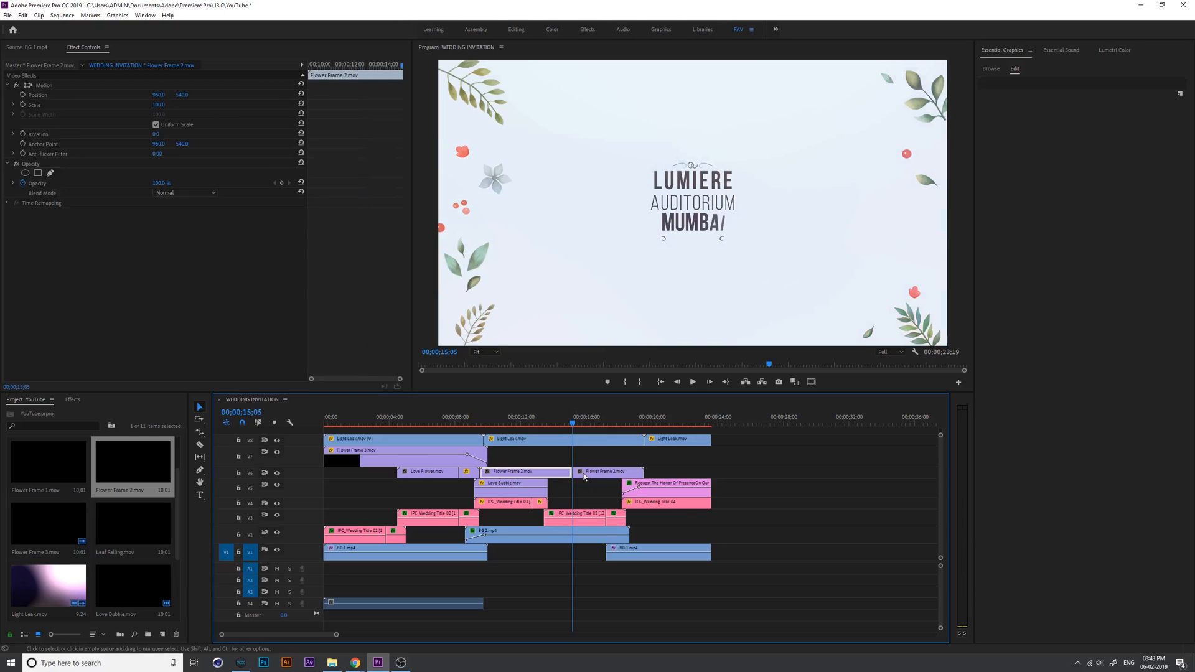
# - Drag a third Flower Frame 2.mov onto V6 running to the sequence end, then return to the opening title
pyautogui.moveTo(602, 470); pyautogui.dragTo(682, 470)
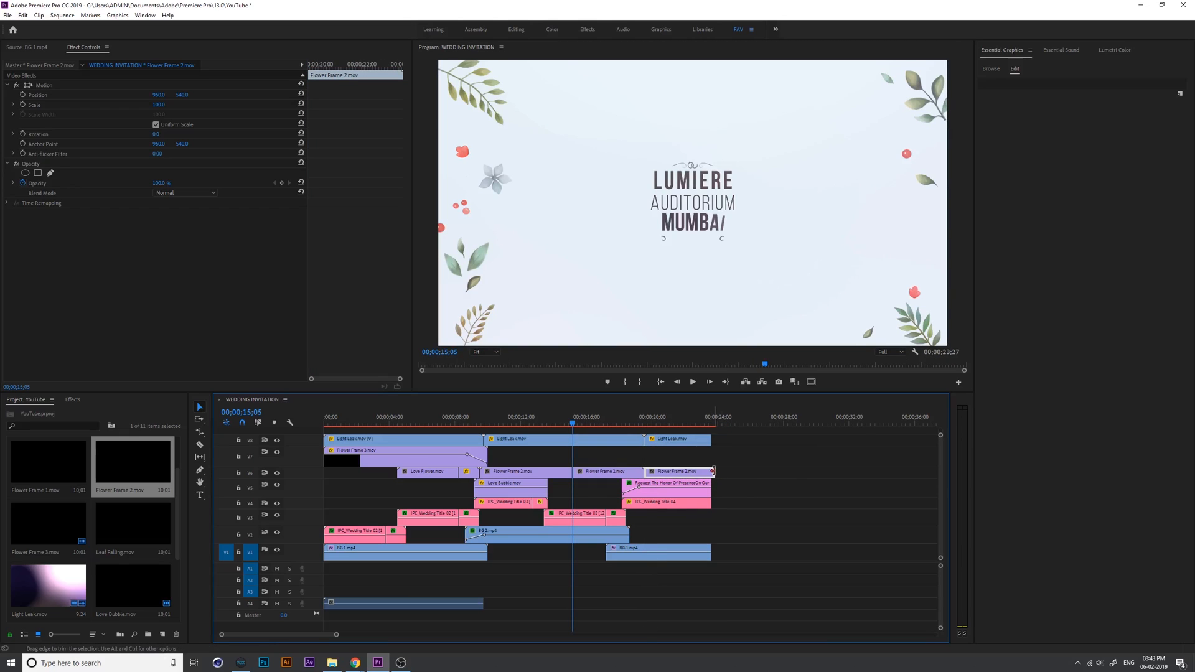
pyautogui.click(600, 419)
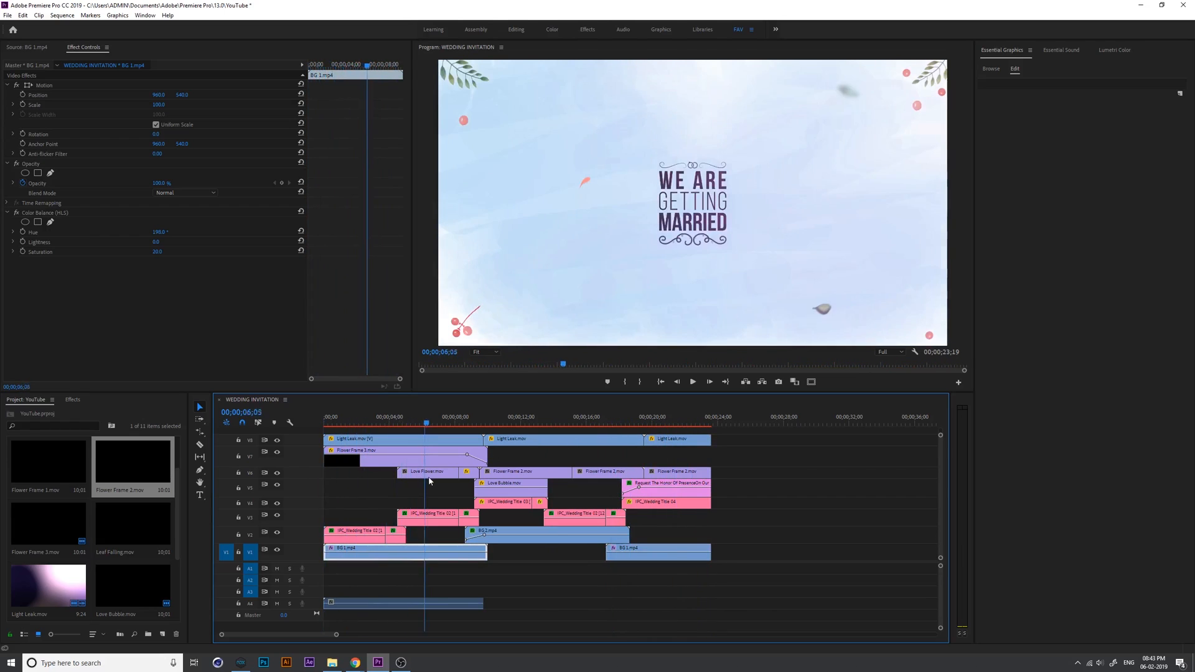
# - Preview the names, venue and closing titles along the timeline, then save the project with Ctrl+S
pyautogui.click(528, 417)
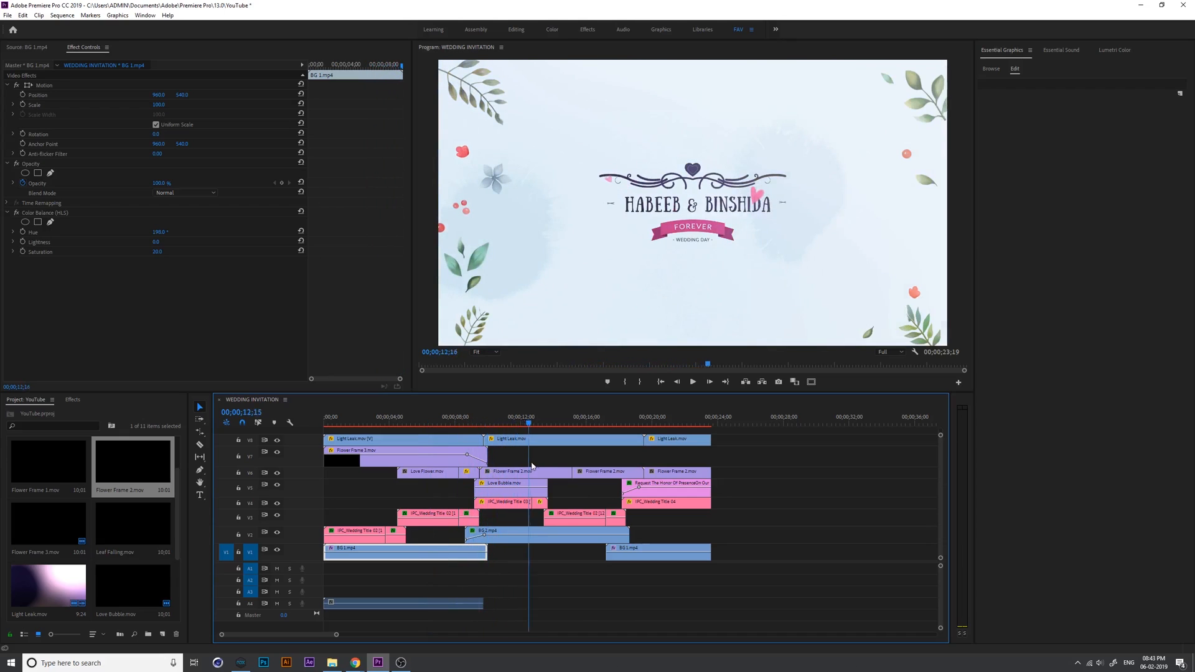
pyautogui.click(605, 417)
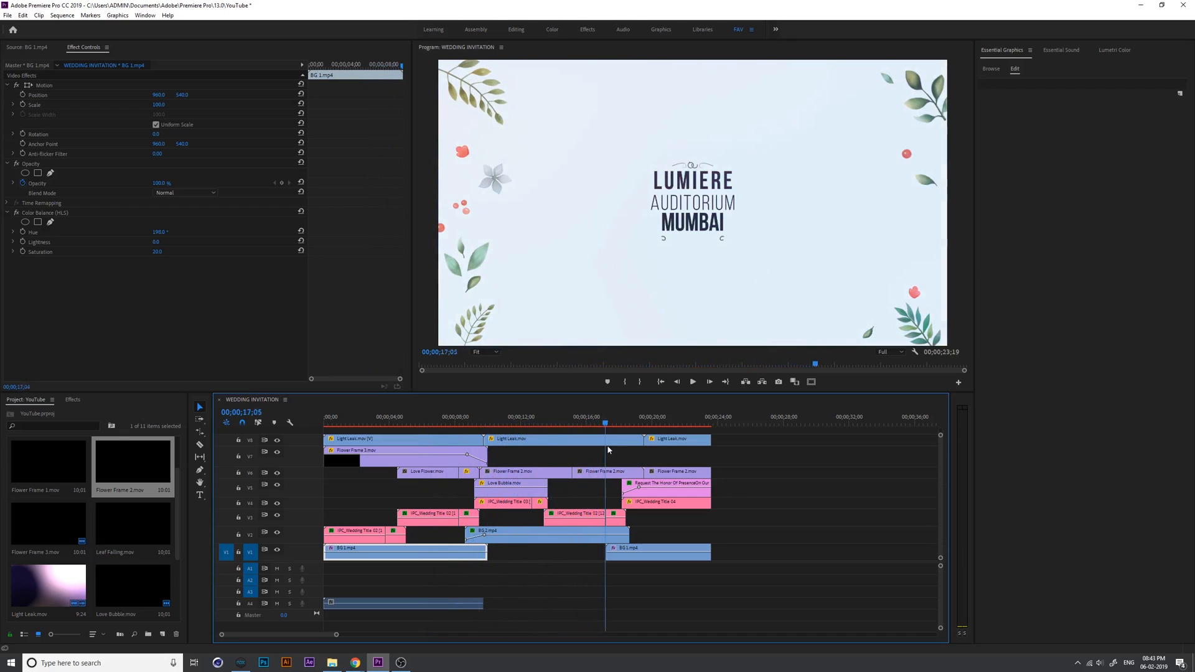
pyautogui.click(656, 424)
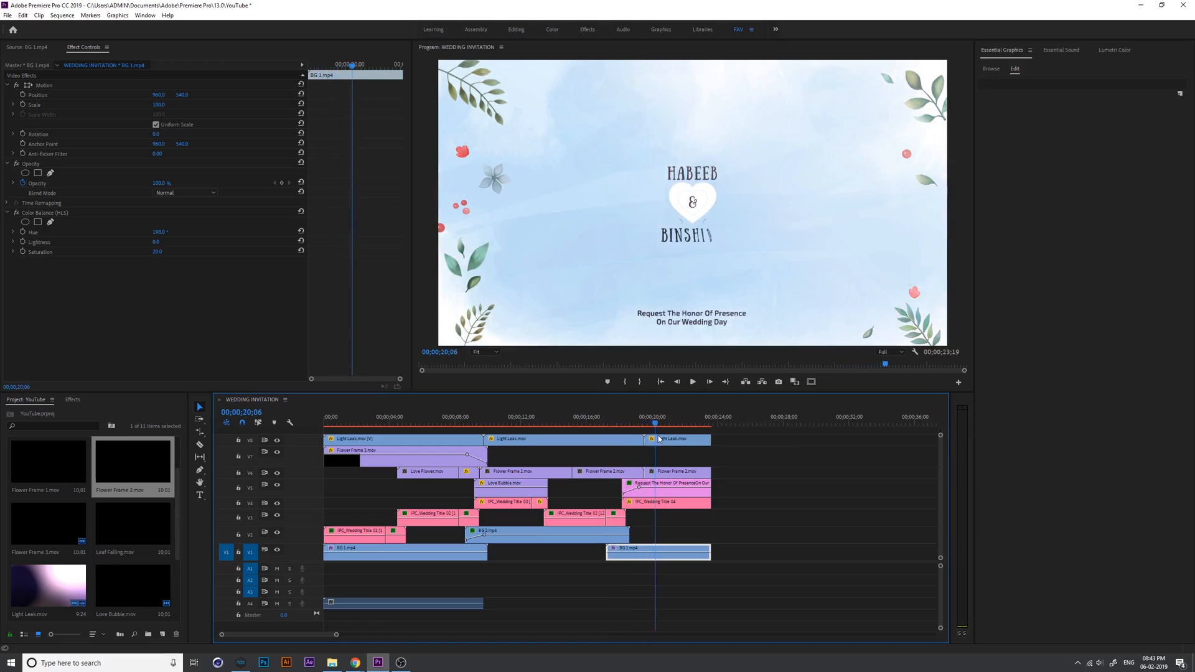
pyautogui.click(691, 423)
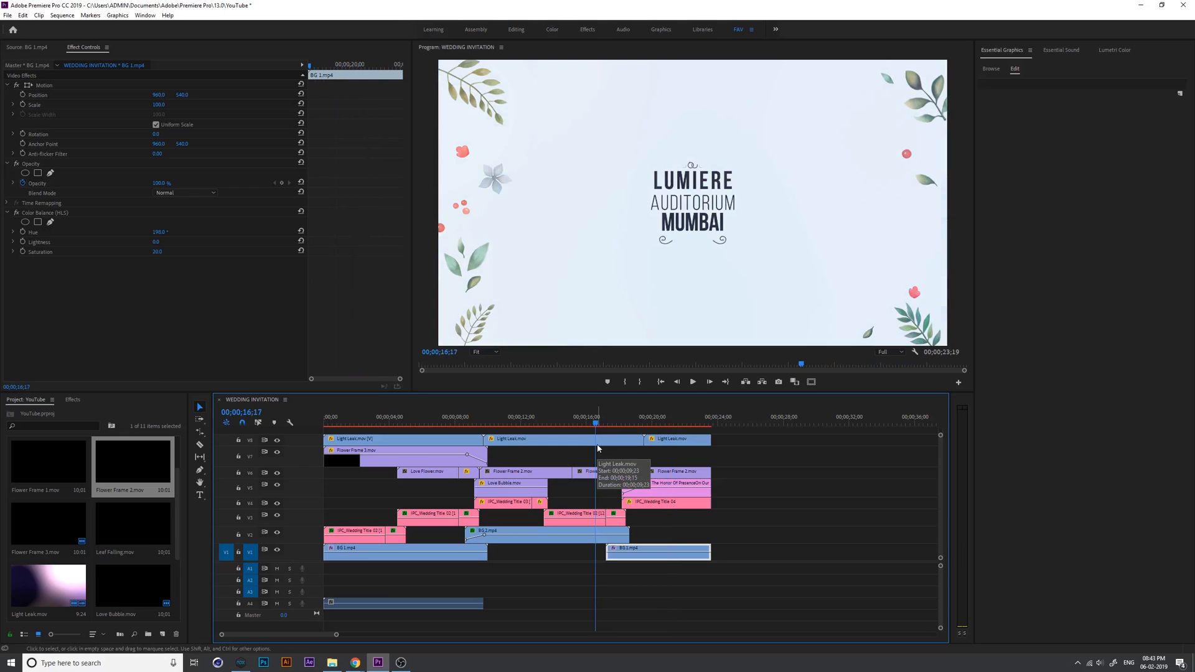
pyautogui.press('ctrl+s')
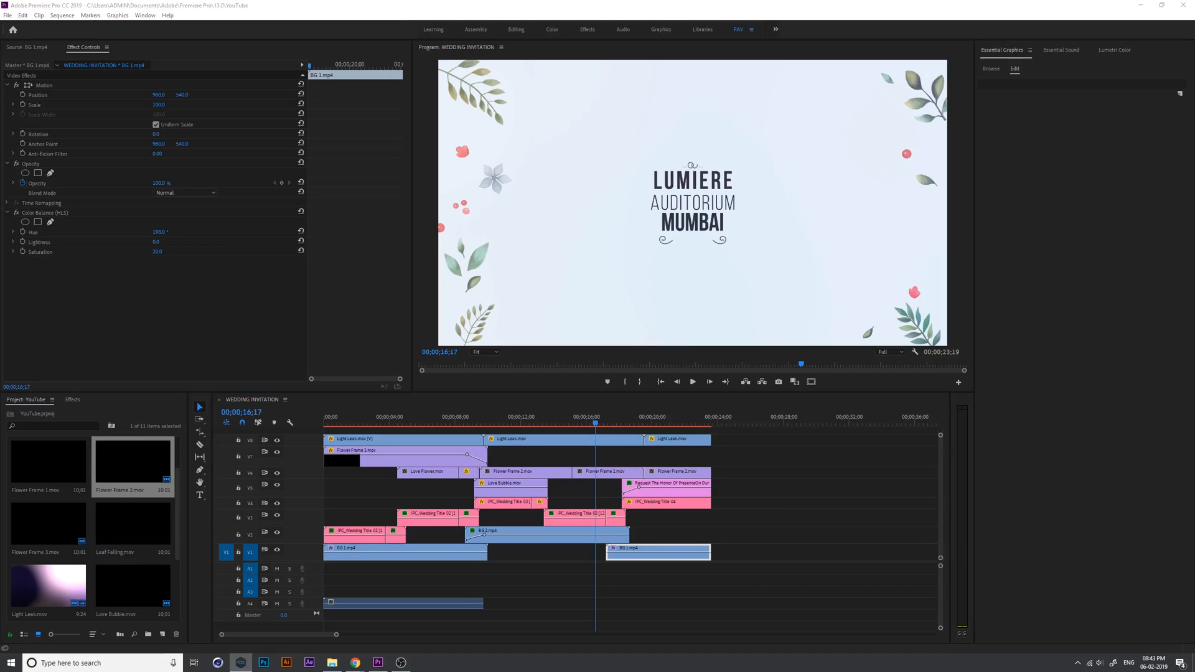
pyautogui.moveTo(917, 368)
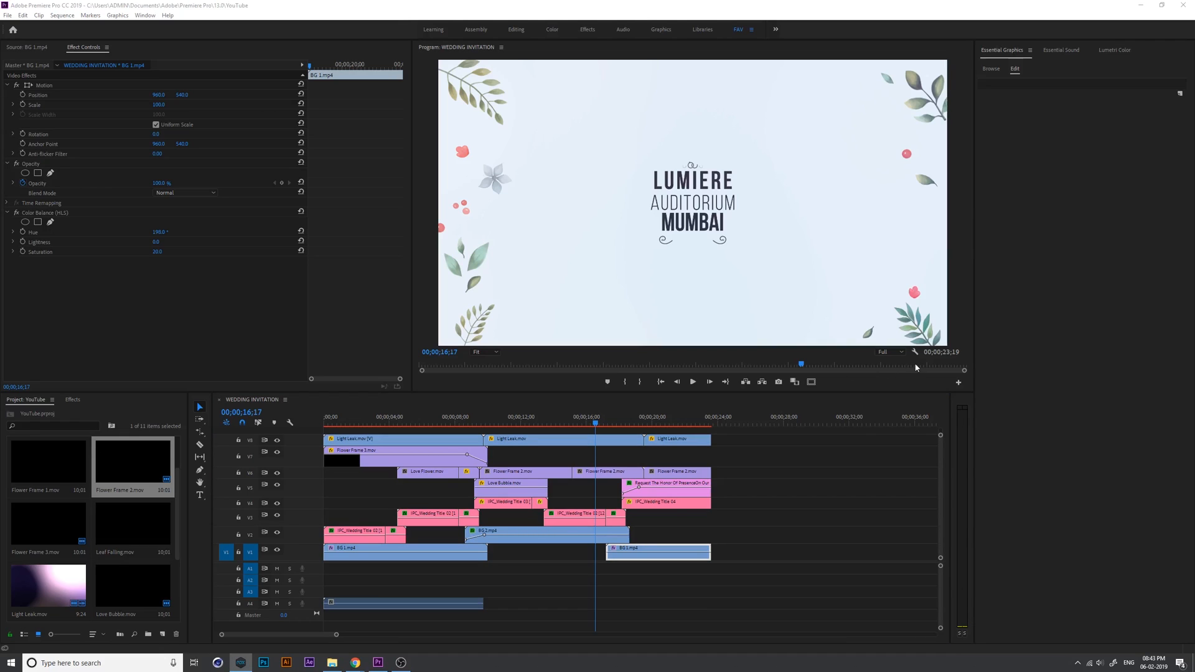
# - Preview the closing screen, then bring up Export Media settings and the Preset list for the sequence
pyautogui.click(642, 417)
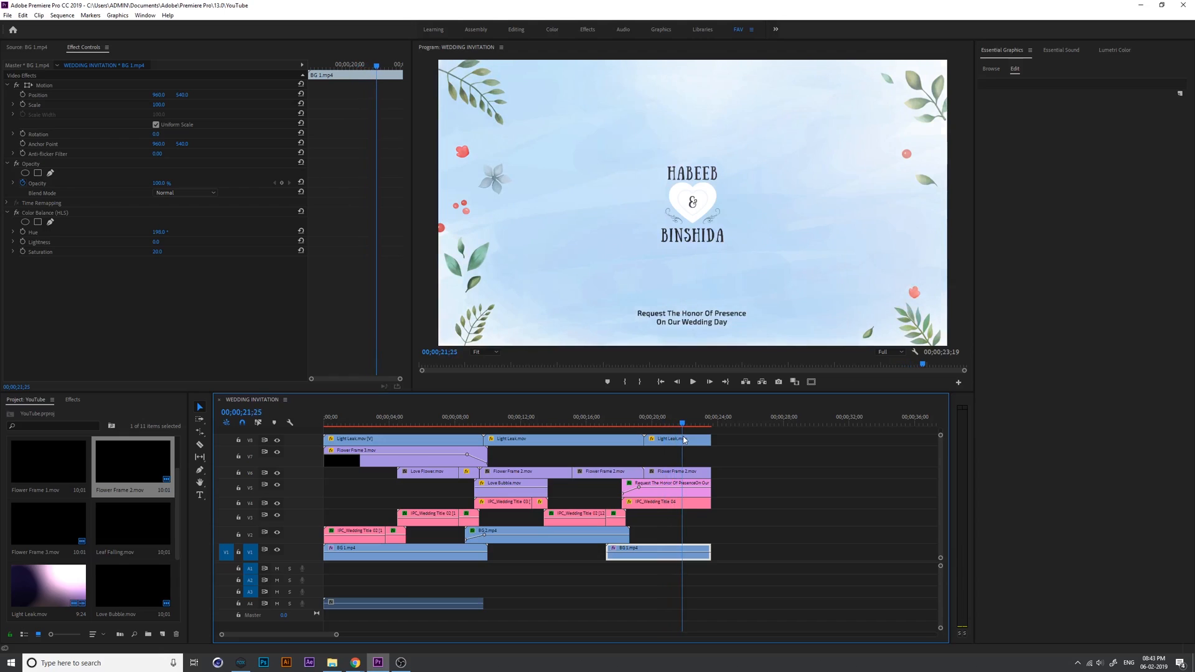
pyautogui.click(638, 424)
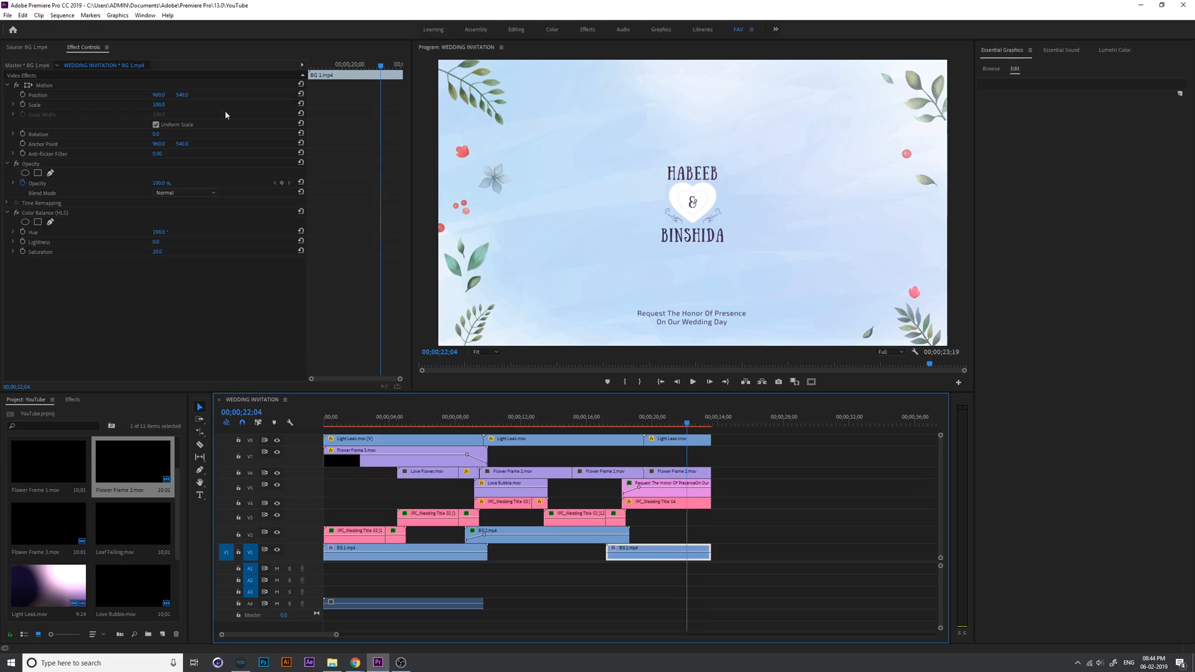
pyautogui.click(8, 15)
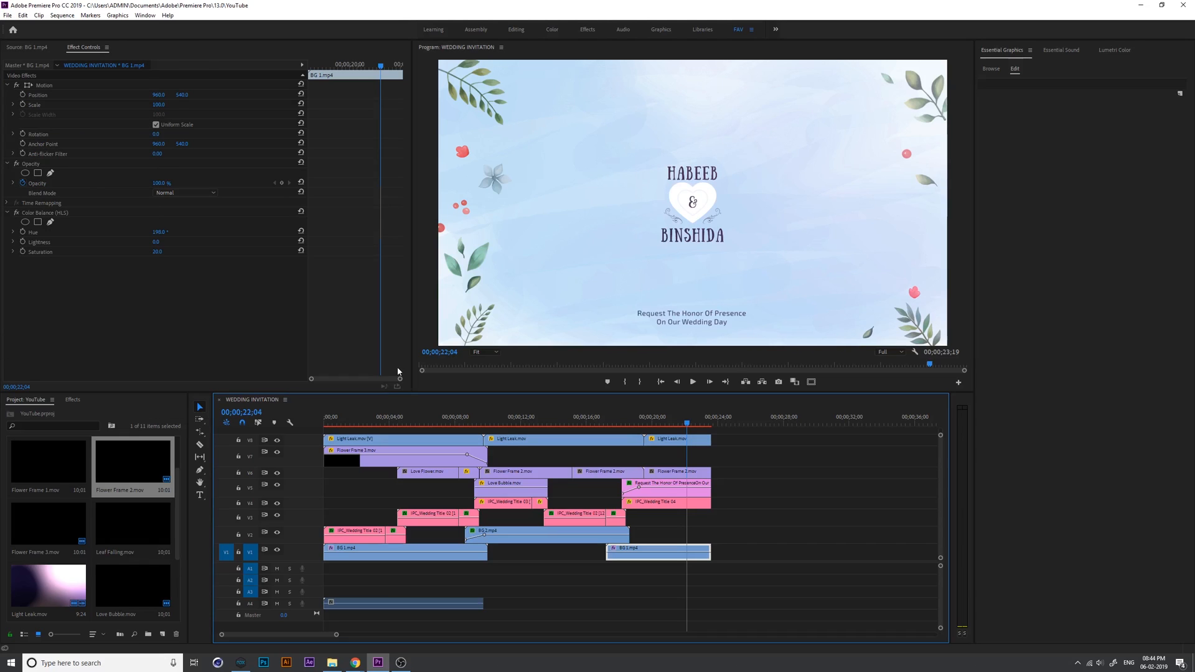
pyautogui.click(677, 155)
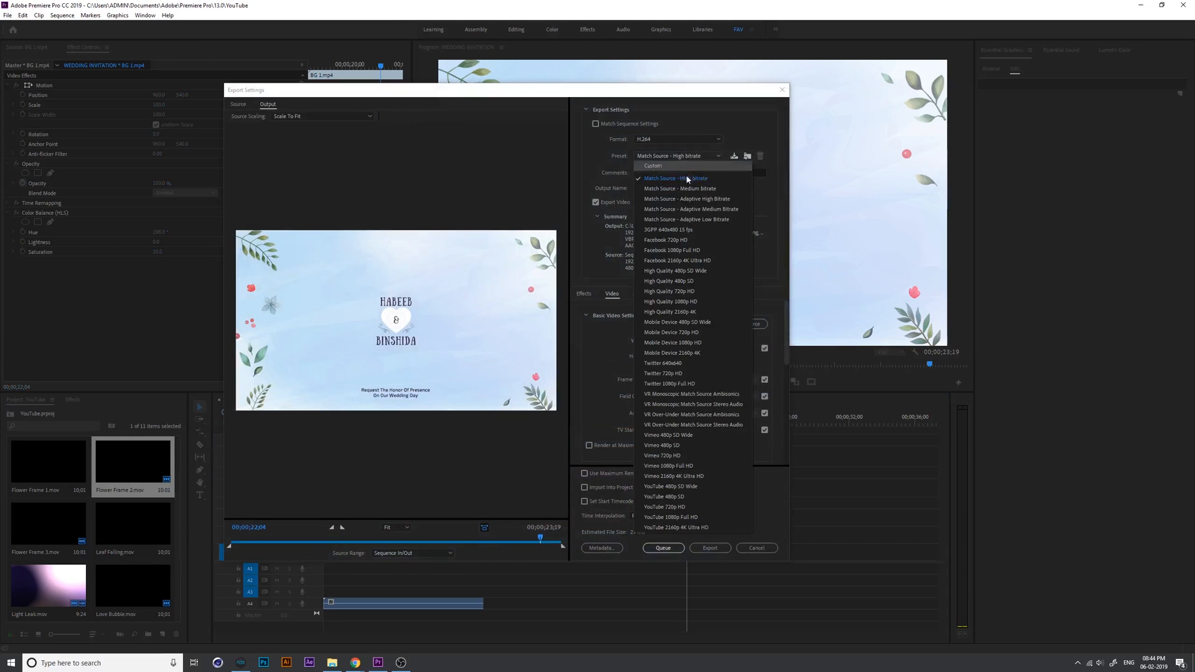
# - Choose the Match Source - High bitrate H.264 preset and start exporting the WEDDING INVITATION MP4
pyautogui.click(675, 178)
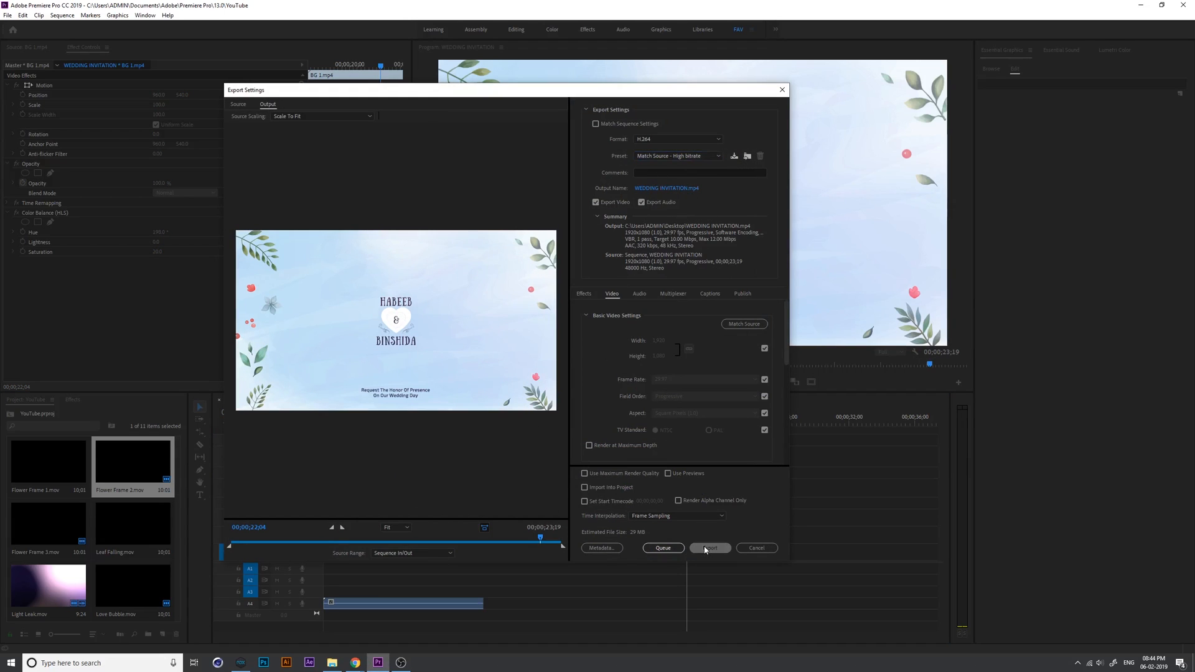
pyautogui.click(708, 548)
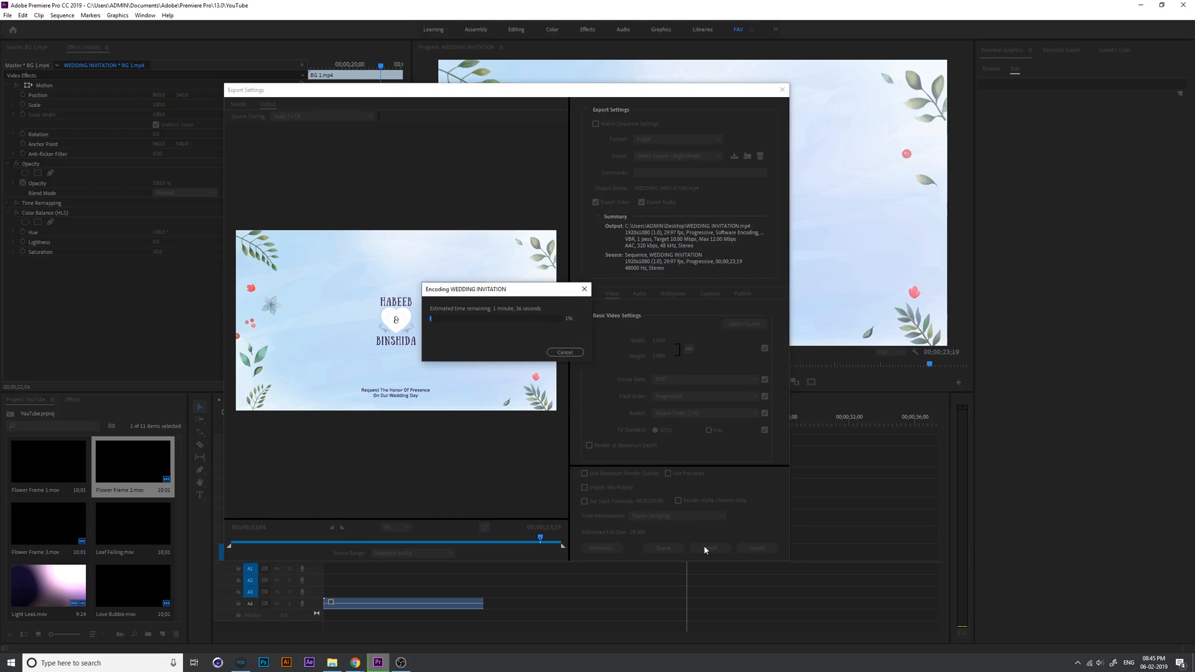